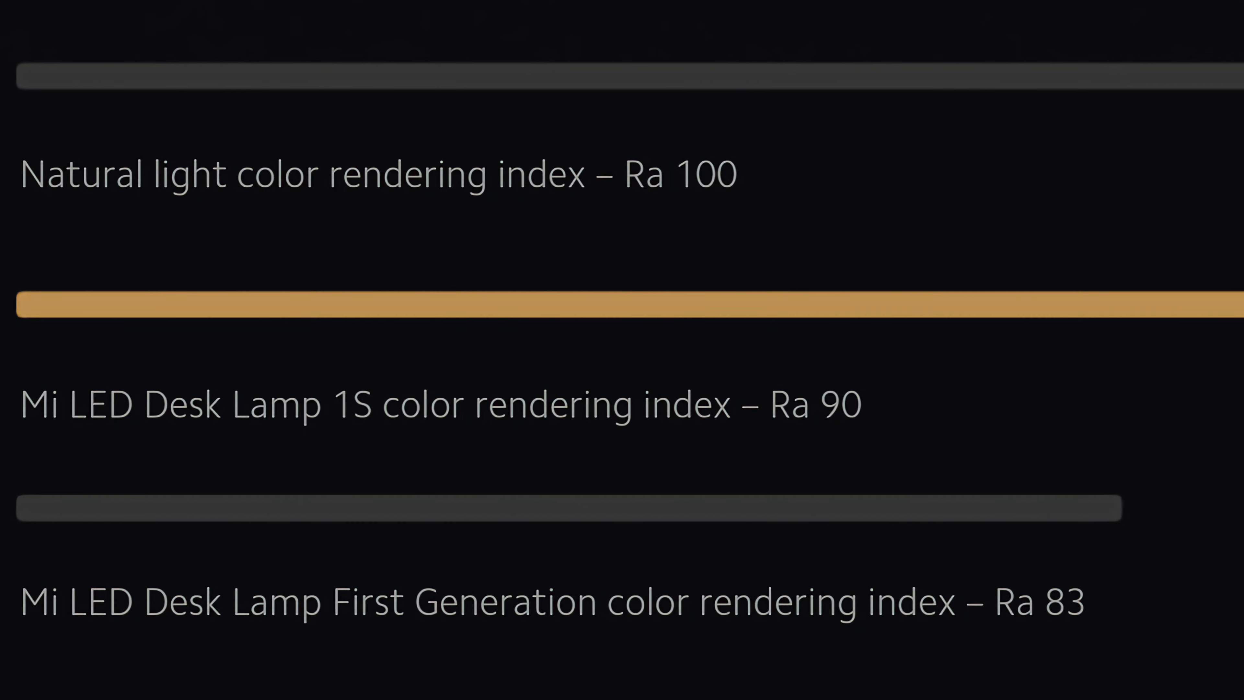
Set the Desk lamp knob's double-click action to switch to the custom Dim light setting
scroll("down", 3)
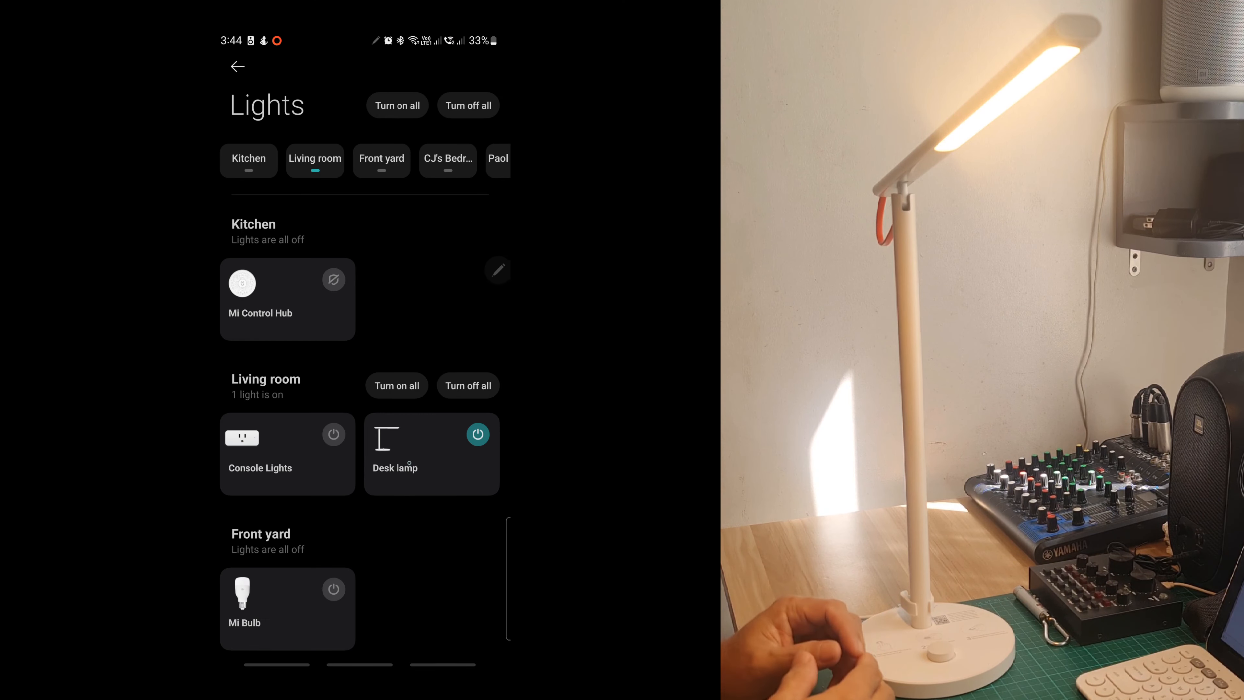
left_click(430, 453)
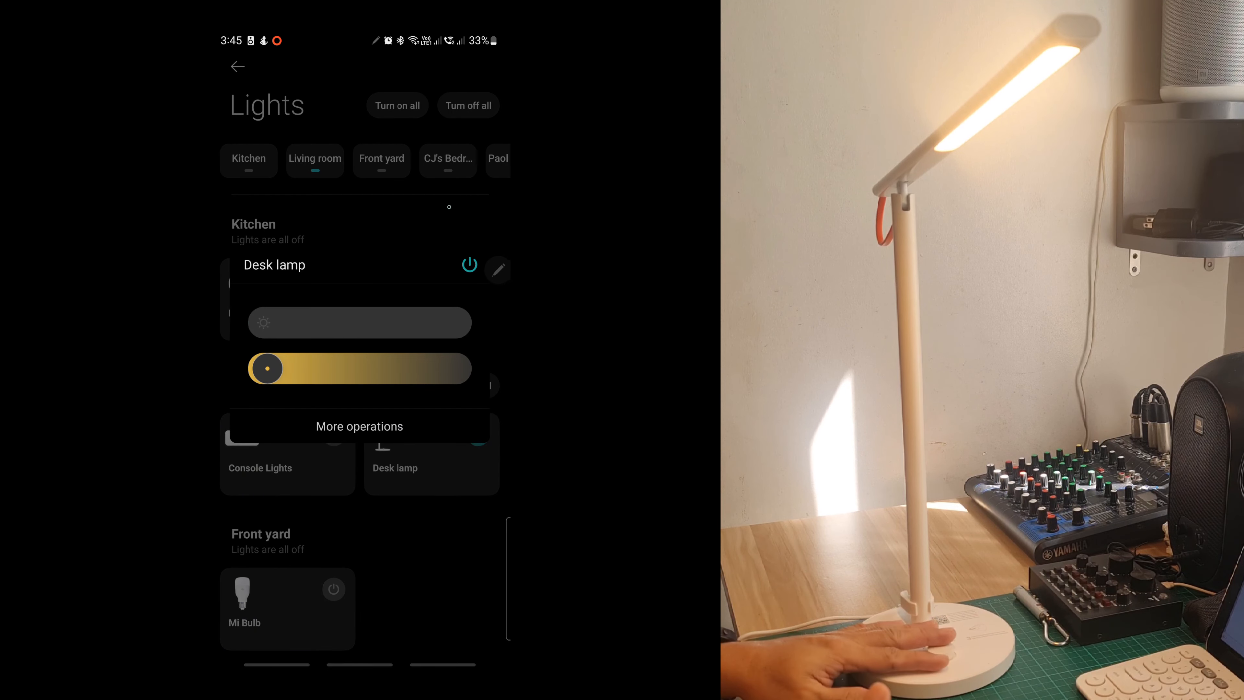
left_click(275, 265)
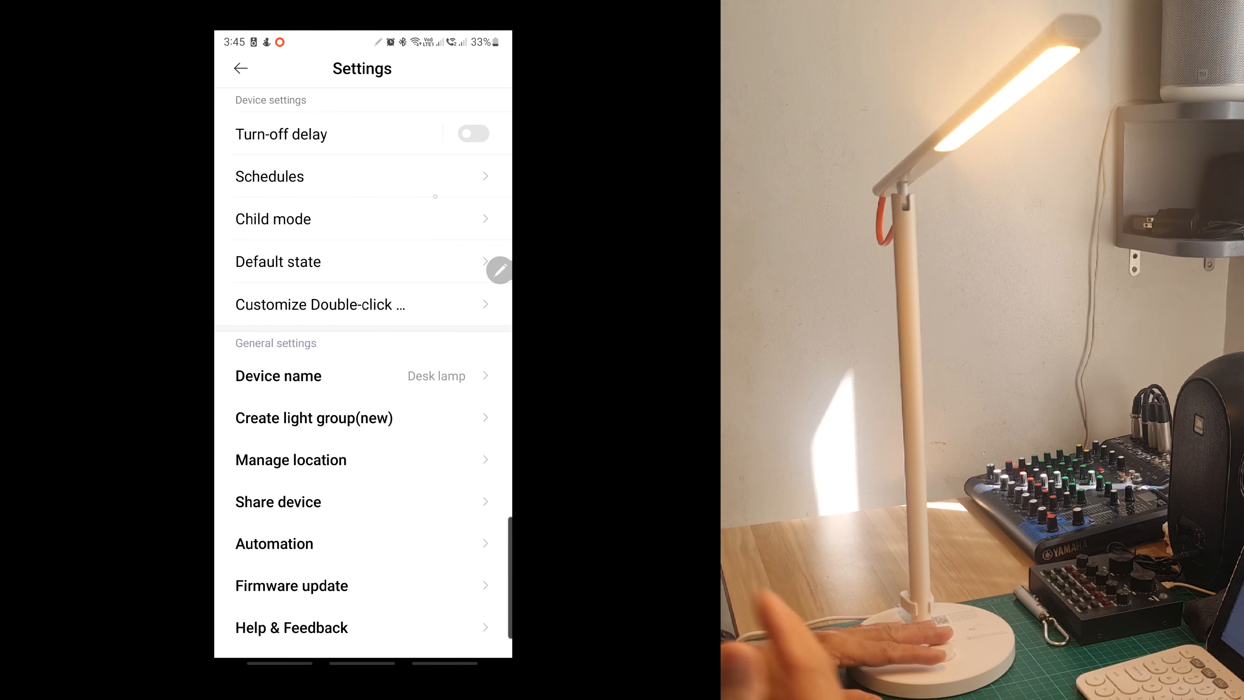
left_click(320, 304)
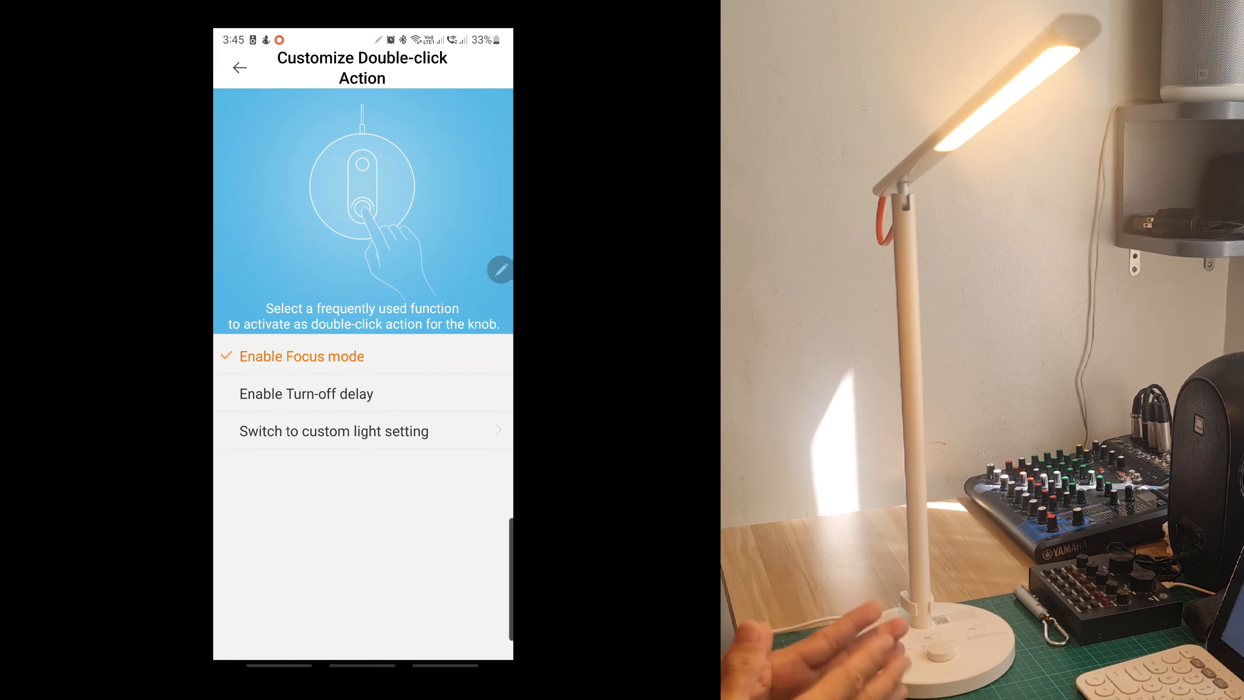
left_click(333, 430)
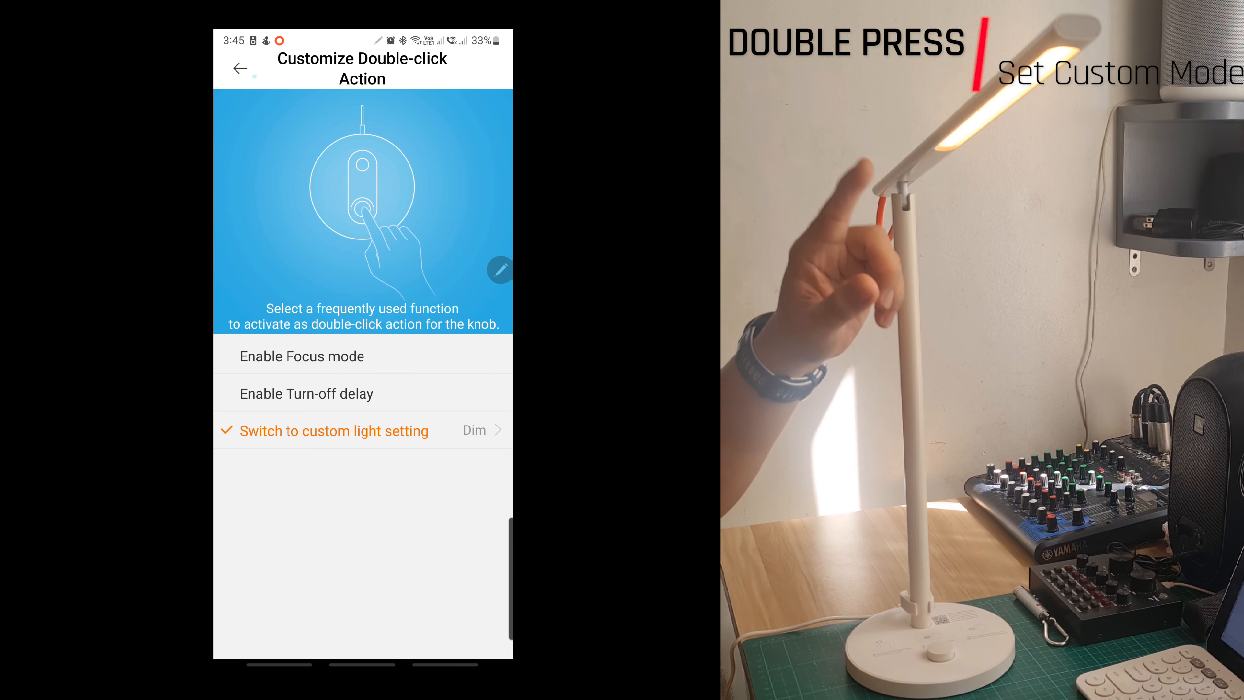
left_click(240, 68)
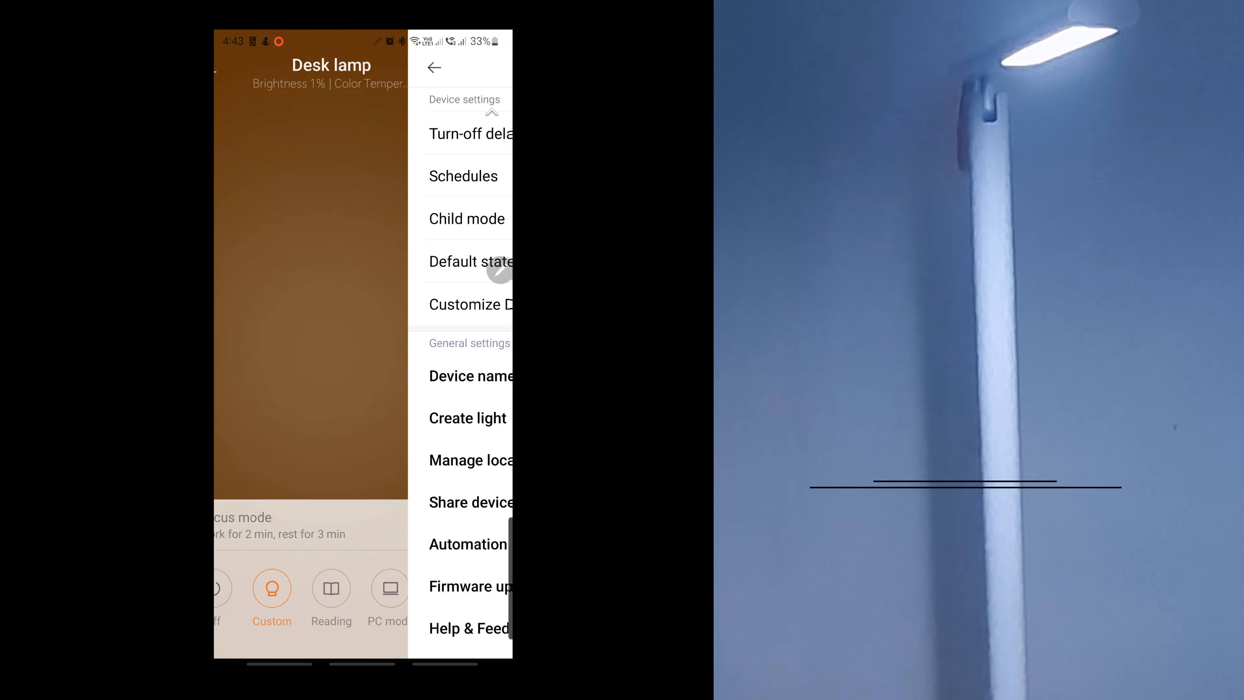
left_click(472, 304)
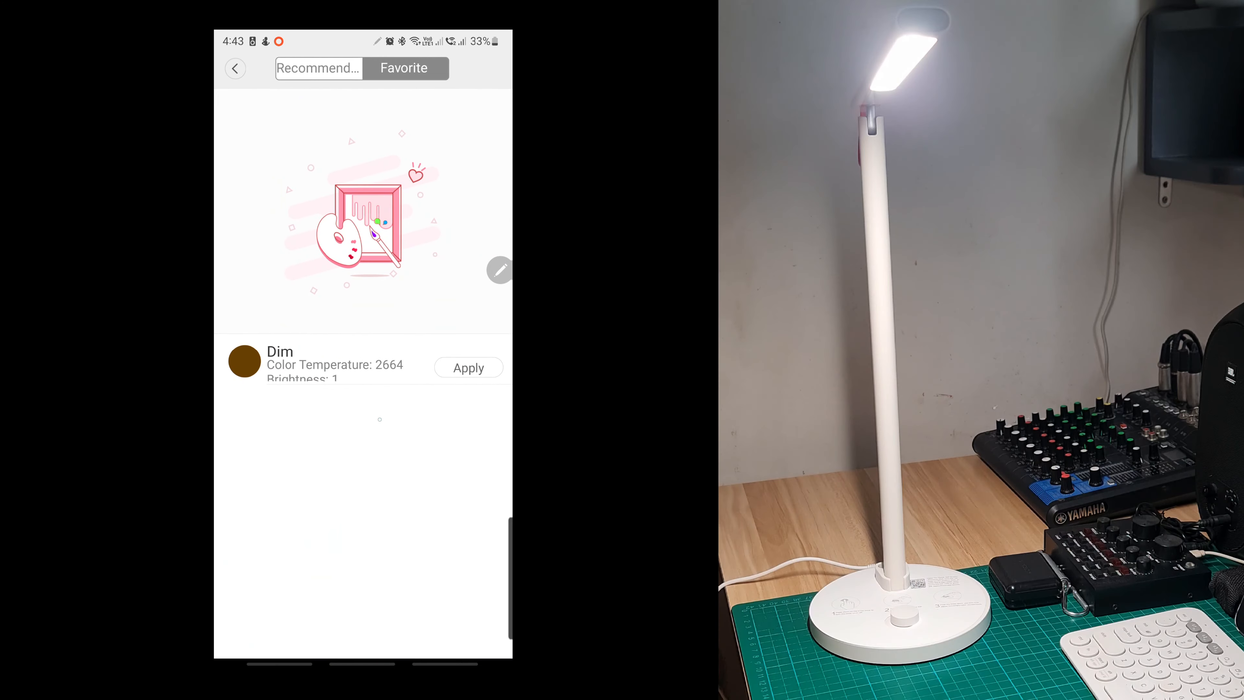
left_click(318, 68)
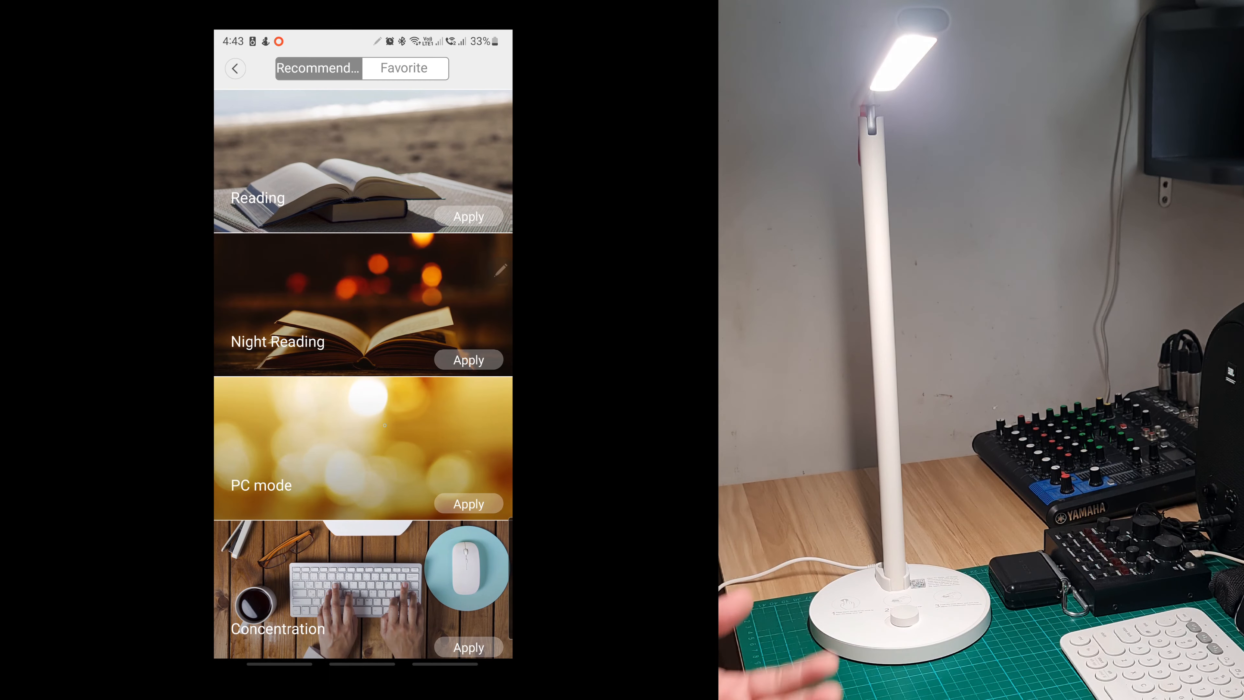
scroll("down", 3)
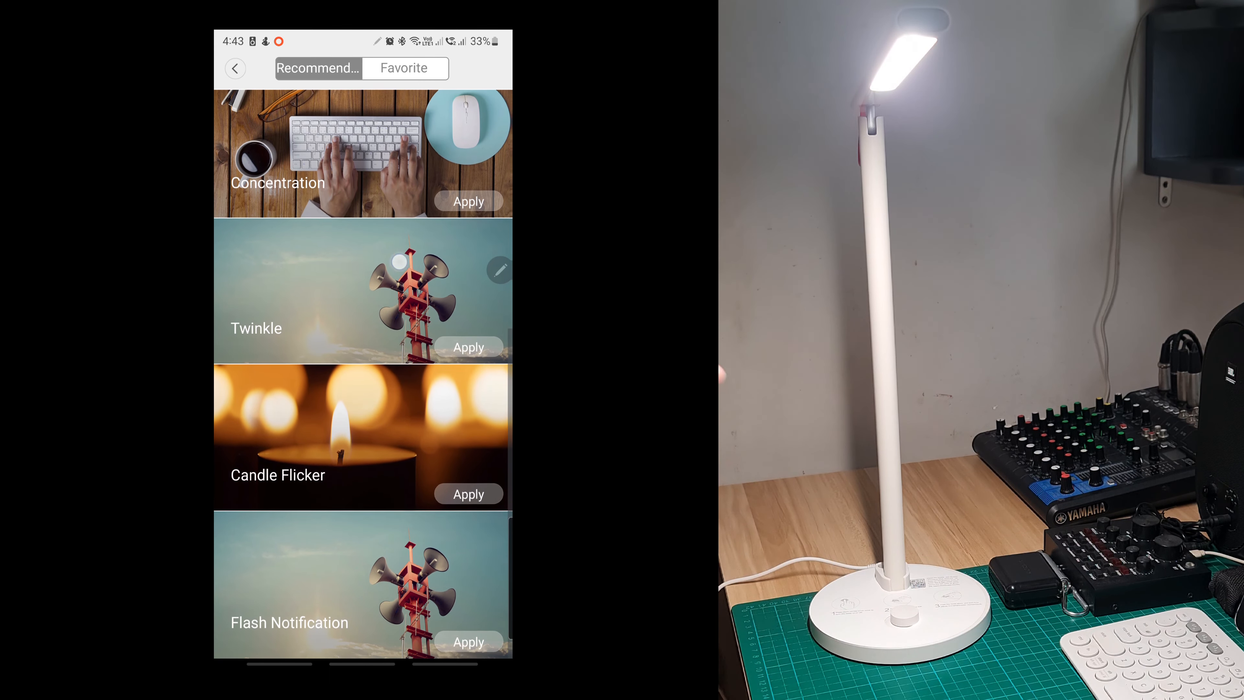
scroll("down", 3)
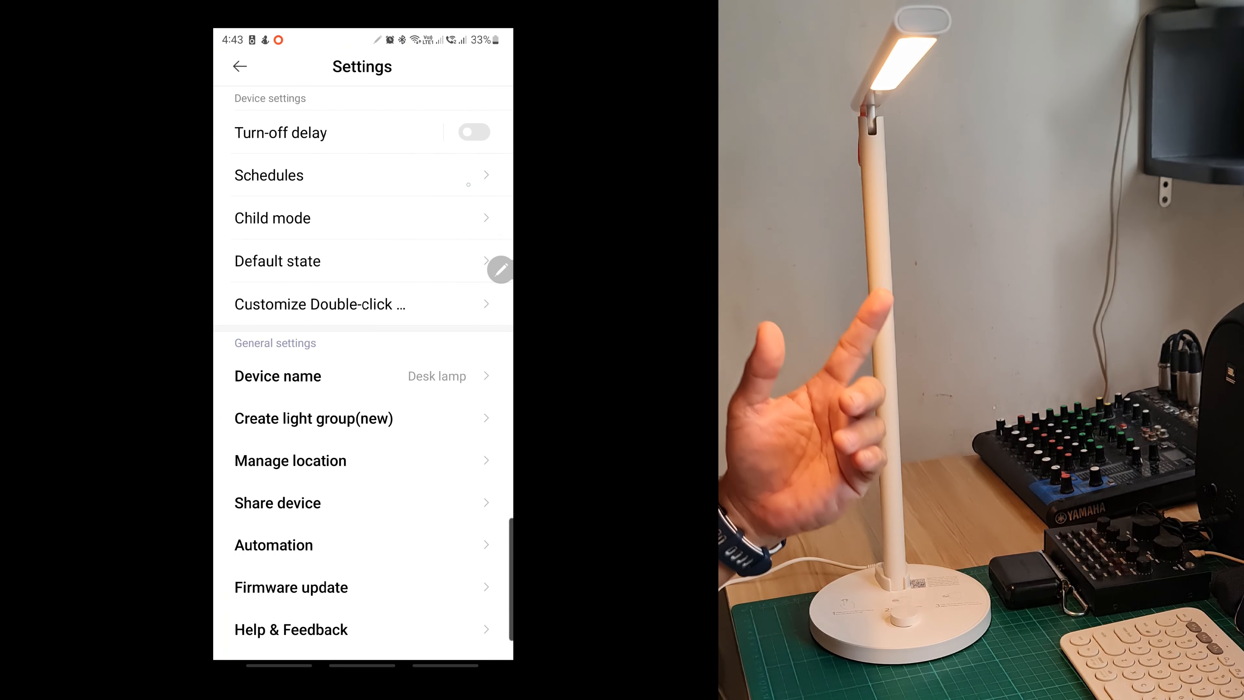
left_click(319, 304)
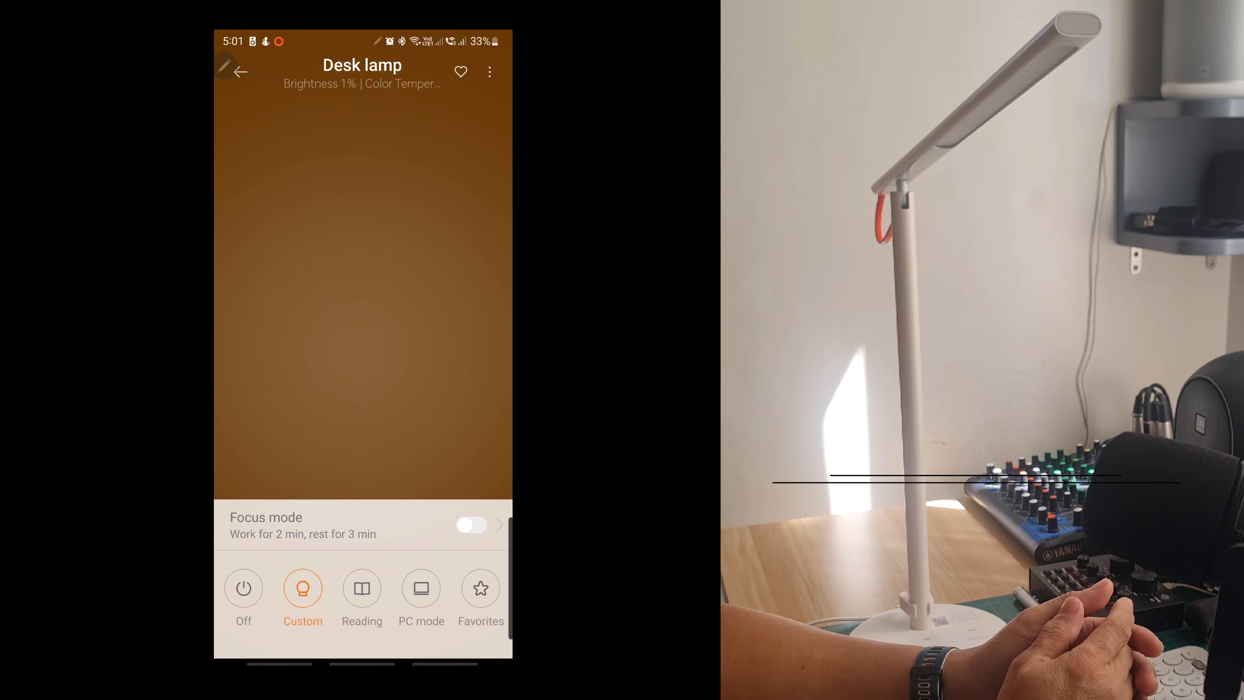
Switch the Desk lamp to Reading mode and bring up Focus mode's work and rest time pickers
left_click(362, 589)
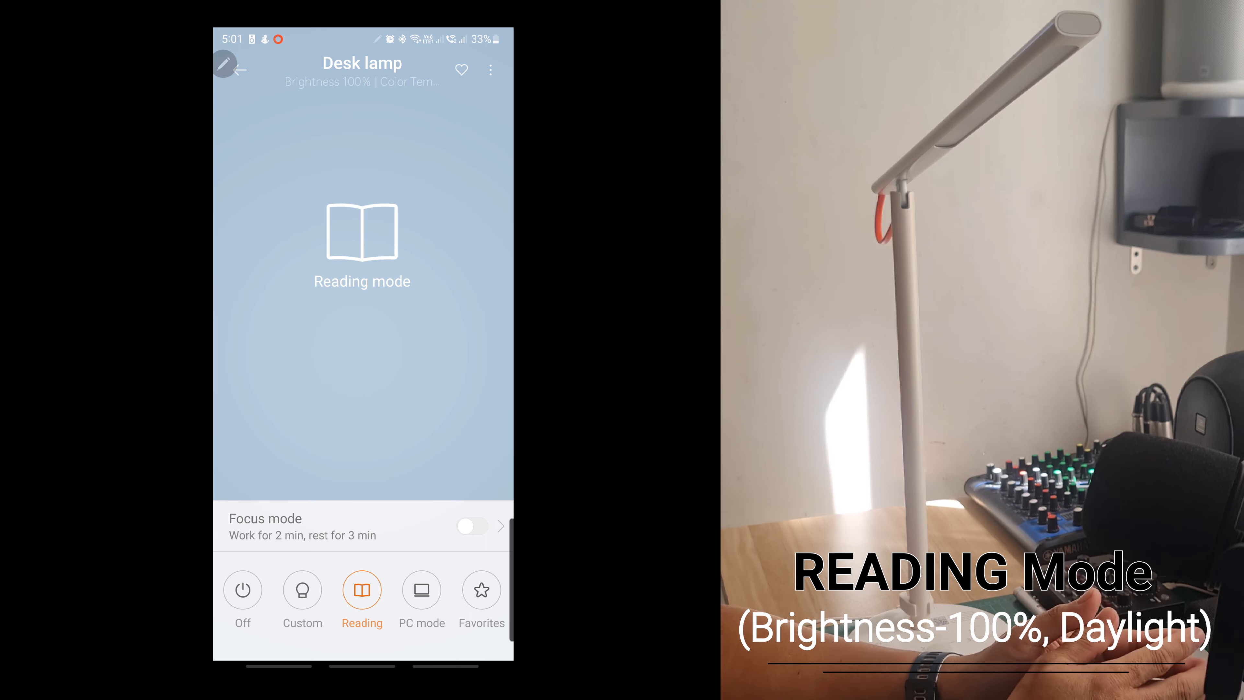
left_click(421, 590)
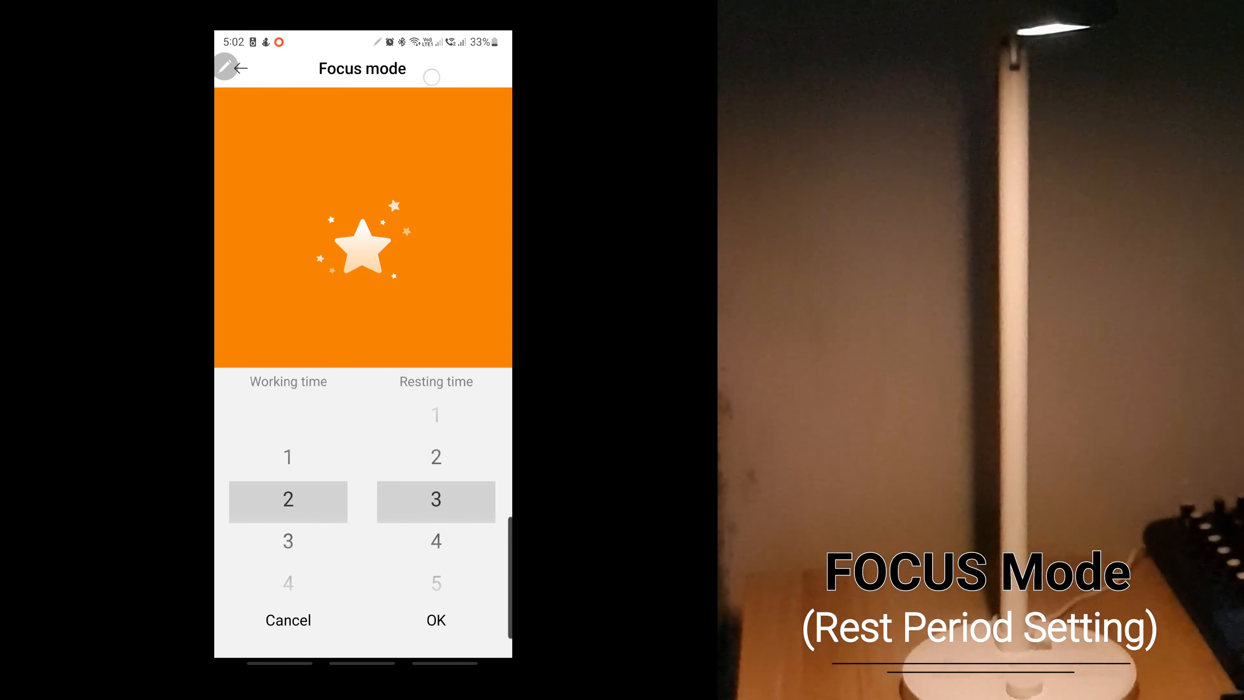
Confirm Focus mode at 2-minute work and 3-minute rest, then bring up the lamp's light scenes
left_click(435, 619)
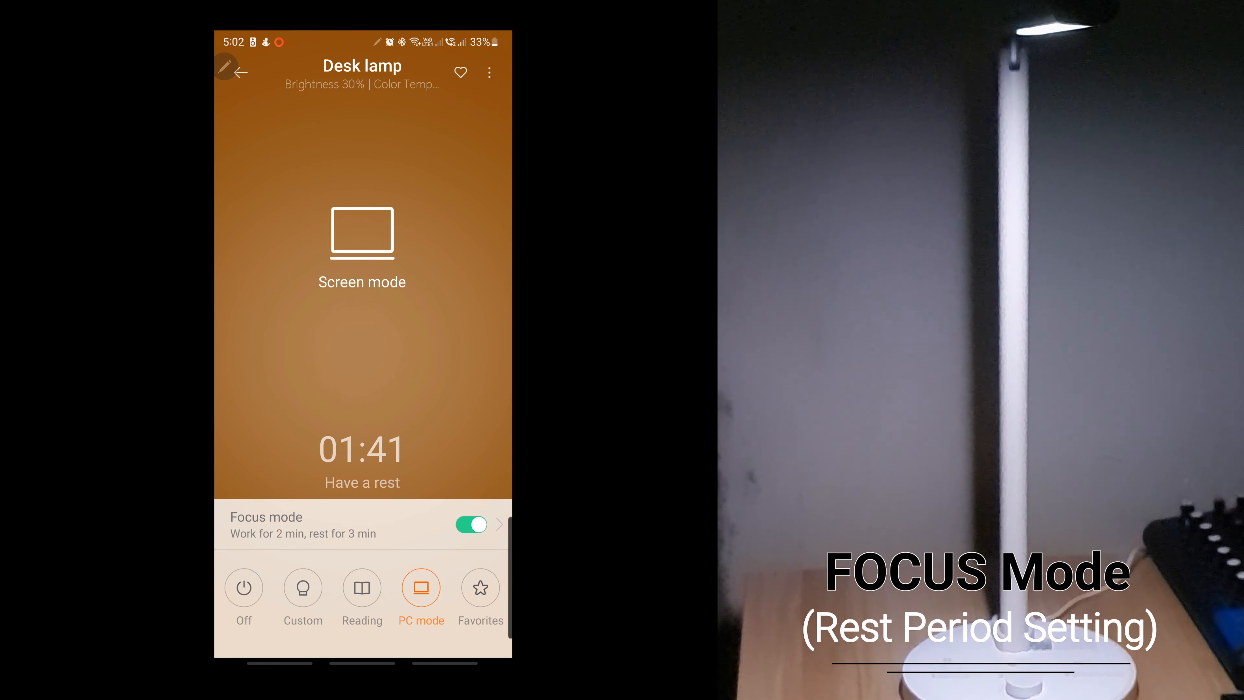
left_click(470, 524)
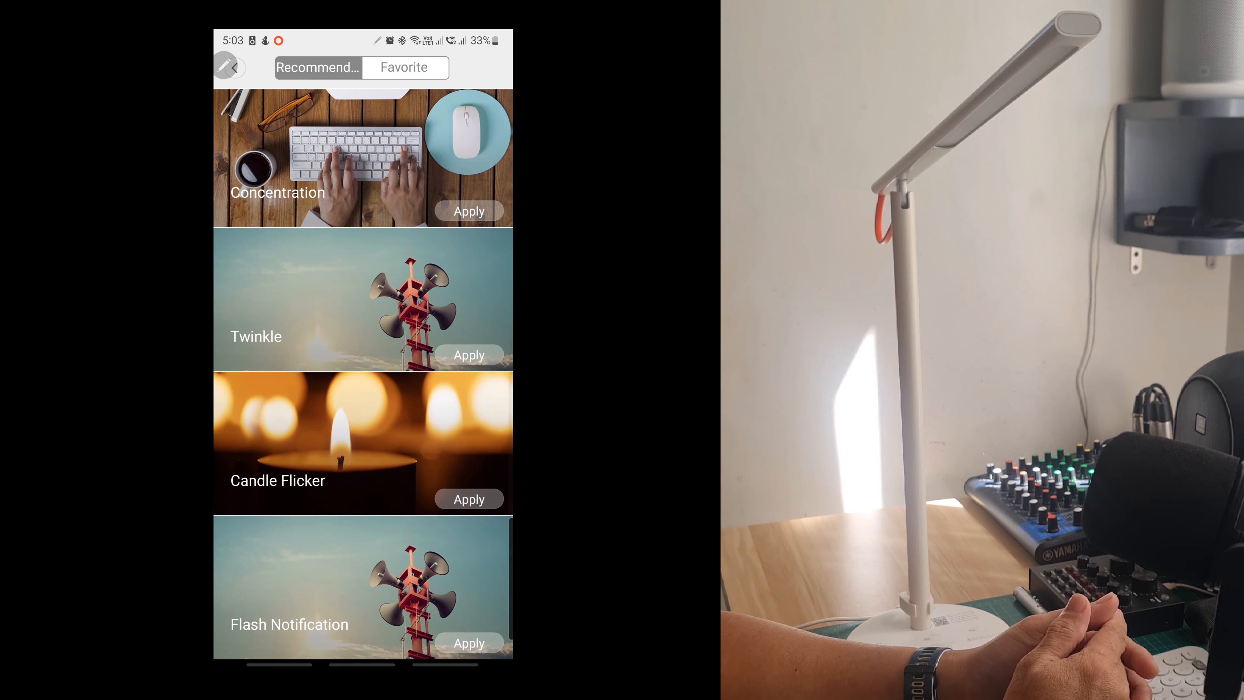
Review the Favorite tab, lower the Custom-mode brightness and start saving it as a named favourite
scroll("down", 3)
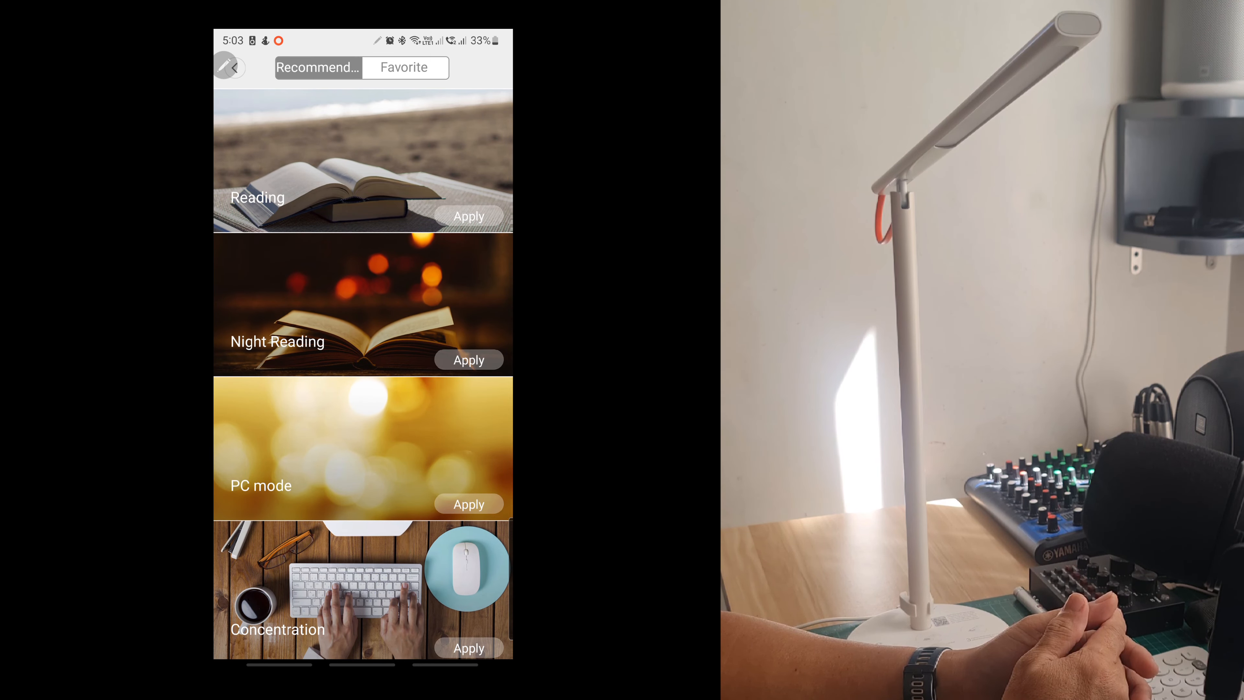
left_click(404, 67)
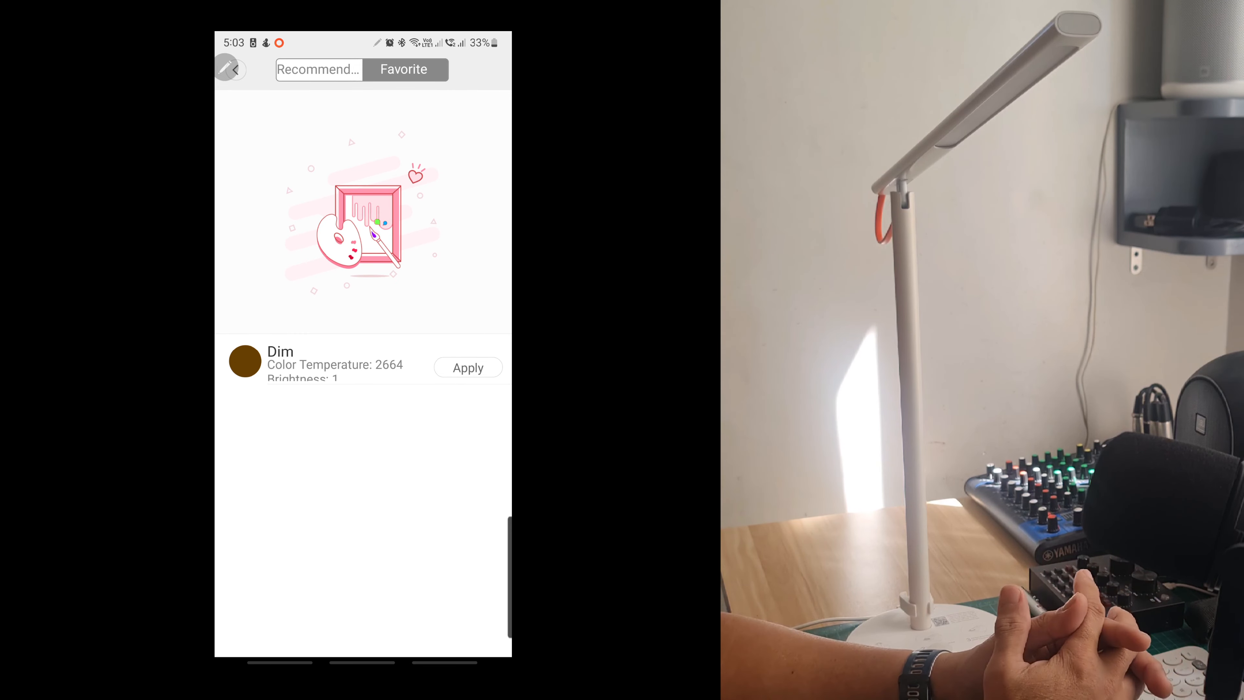
left_click(240, 69)
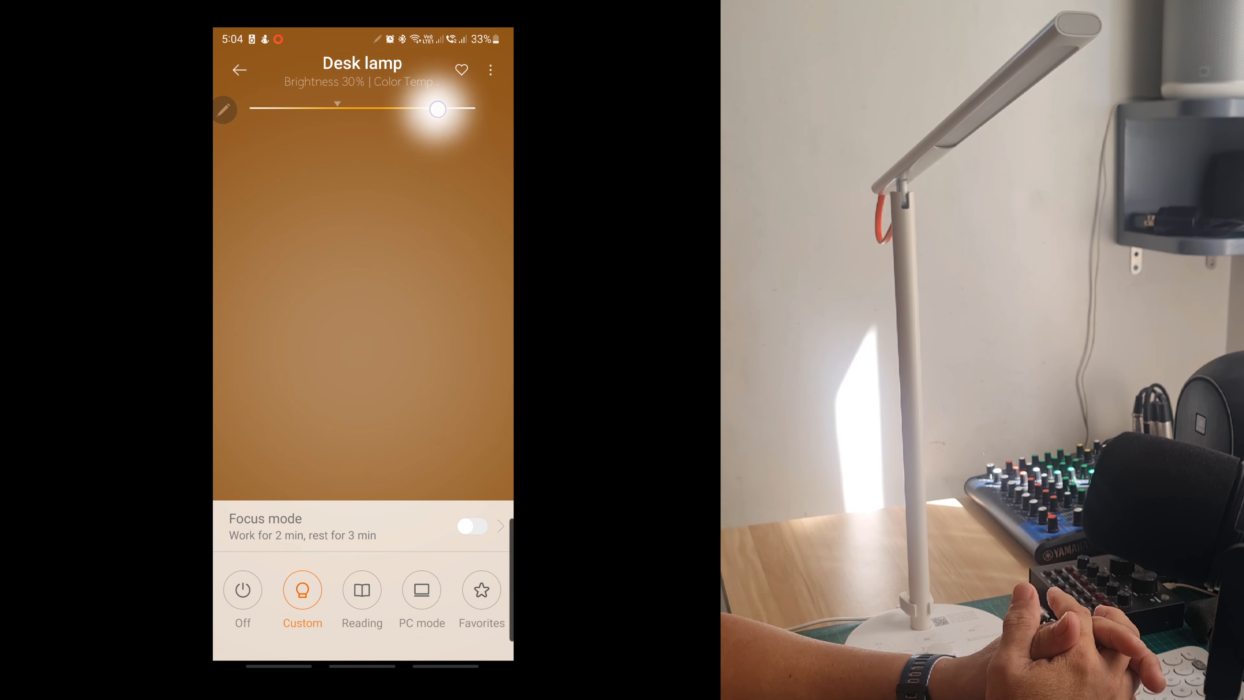
left_click_drag(437, 109, 476, 109)
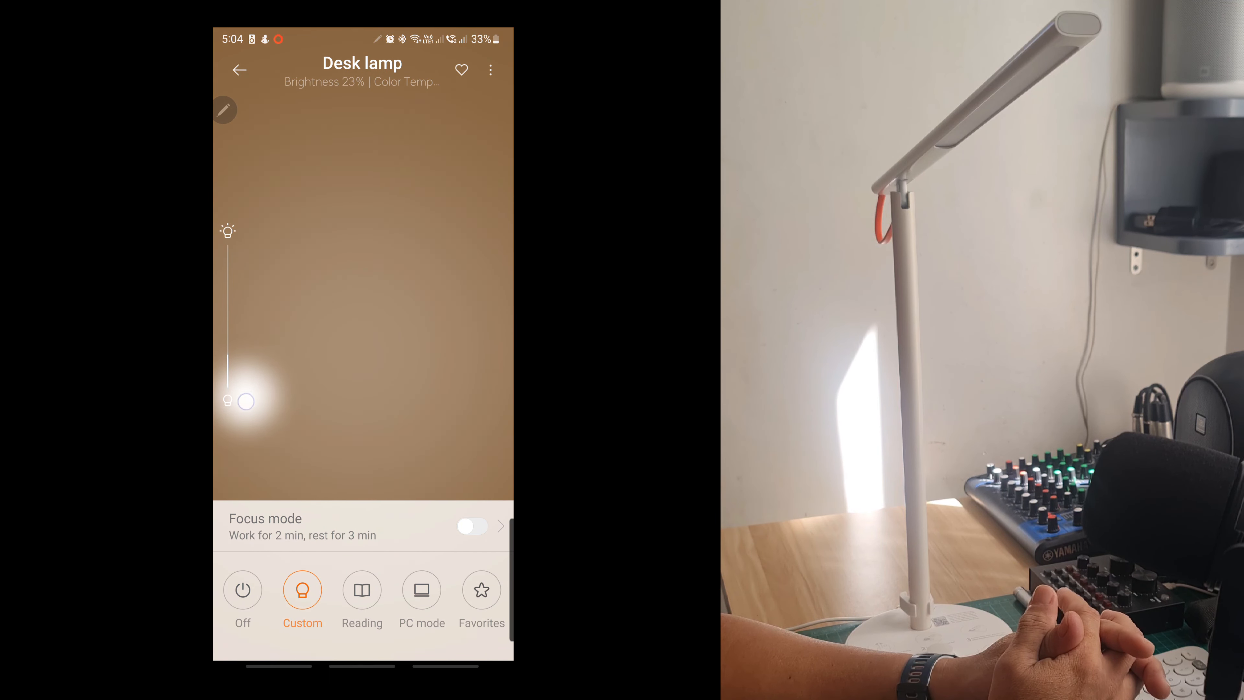
left_click(481, 589)
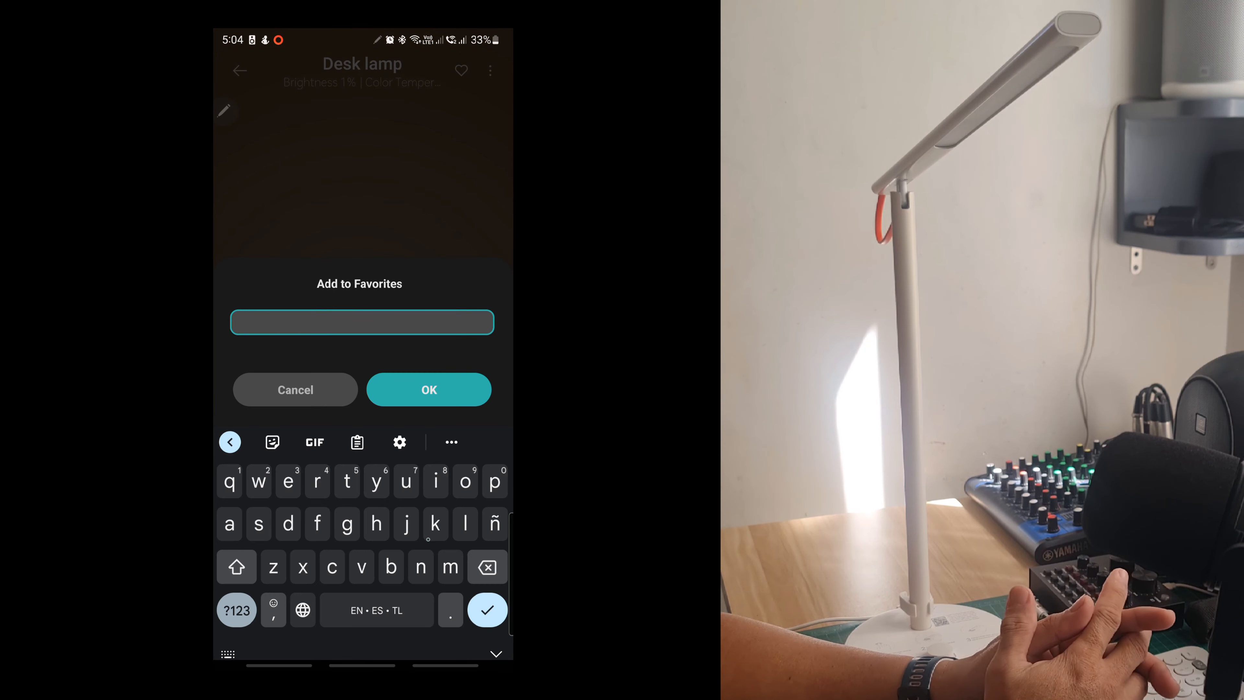
left_click(428, 389)
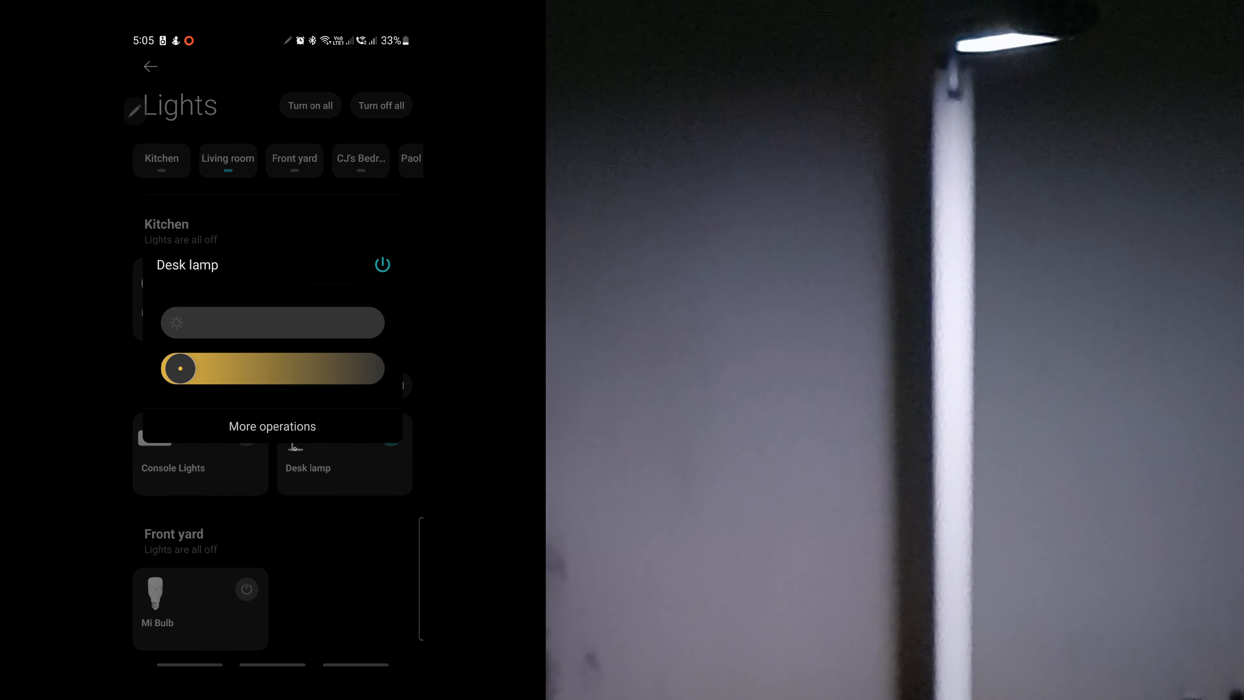
Review the Desk lamp's settings and return to the Lights overview showing it on in the Living room
left_click(187, 264)
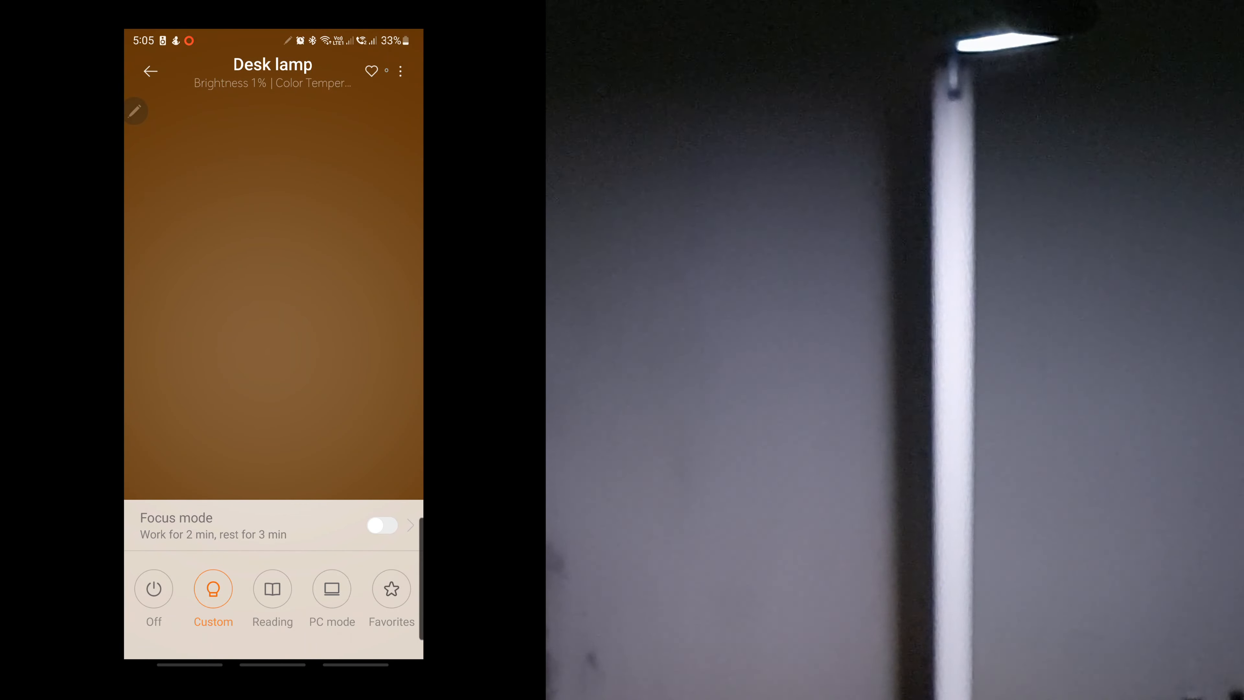
left_click(400, 70)
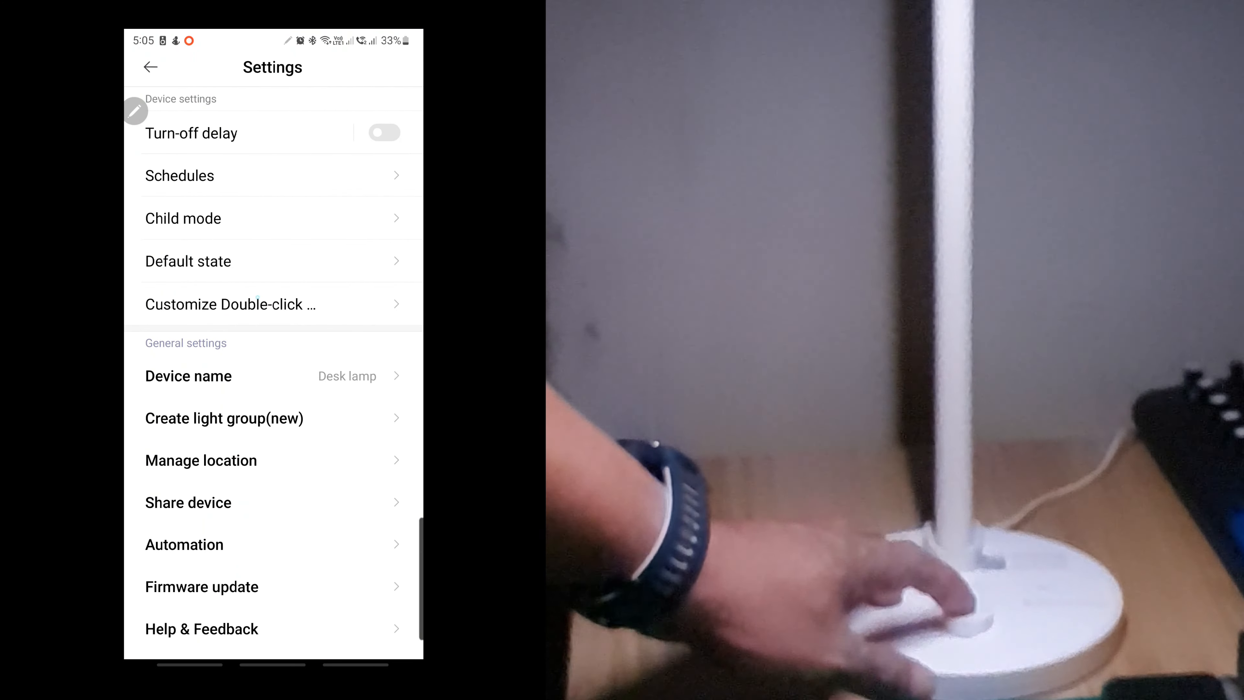
left_click(230, 304)
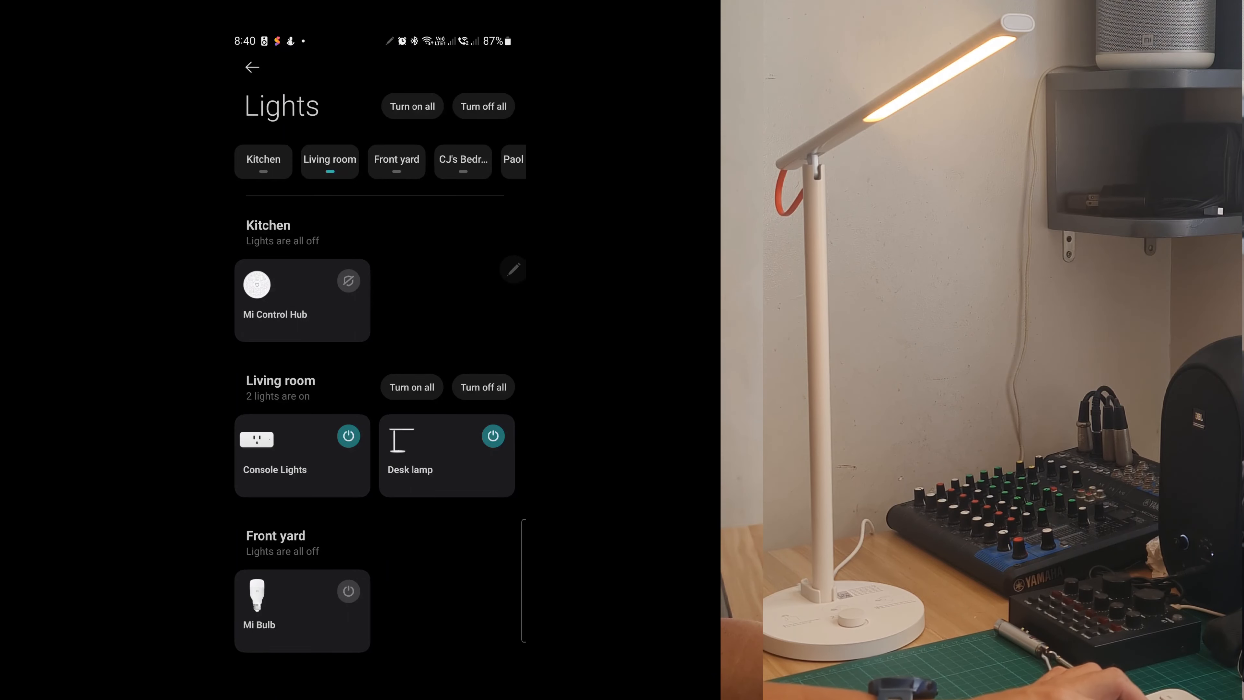
Make the action toggle the Desk lamp on/off, limit it to 18:00–23:00, and save the automation
scroll("down", 3)
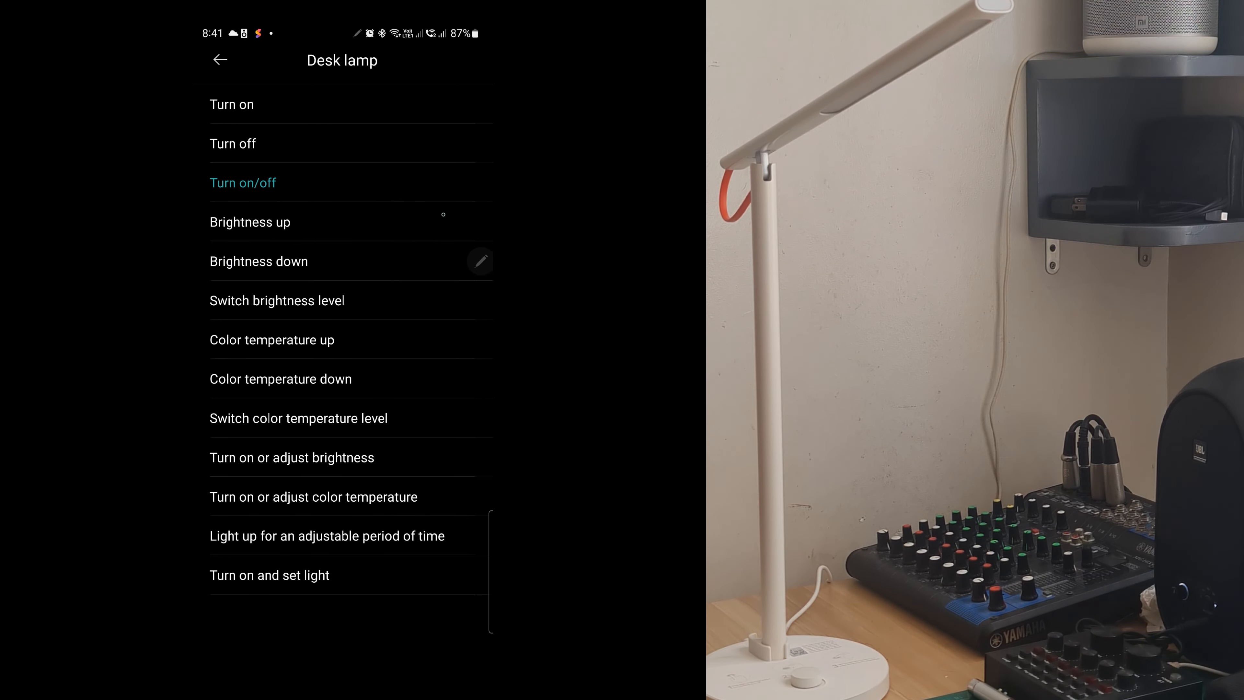
left_click(242, 183)
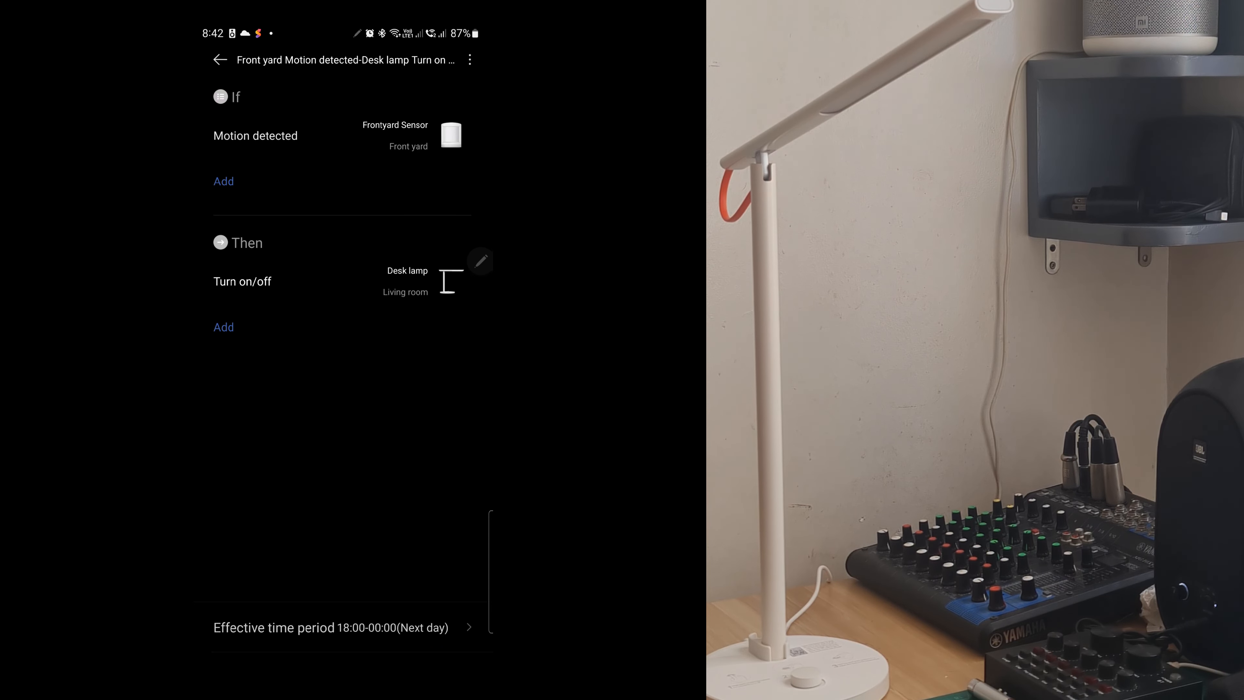
left_click(331, 626)
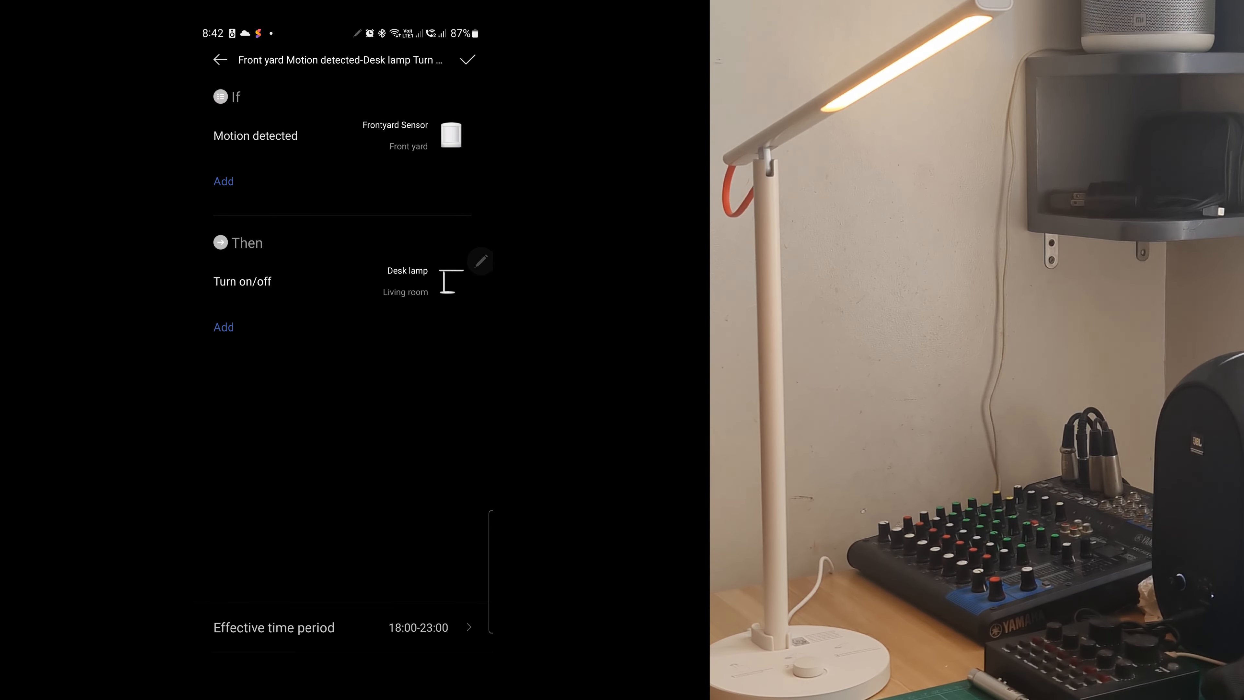
left_click(467, 60)
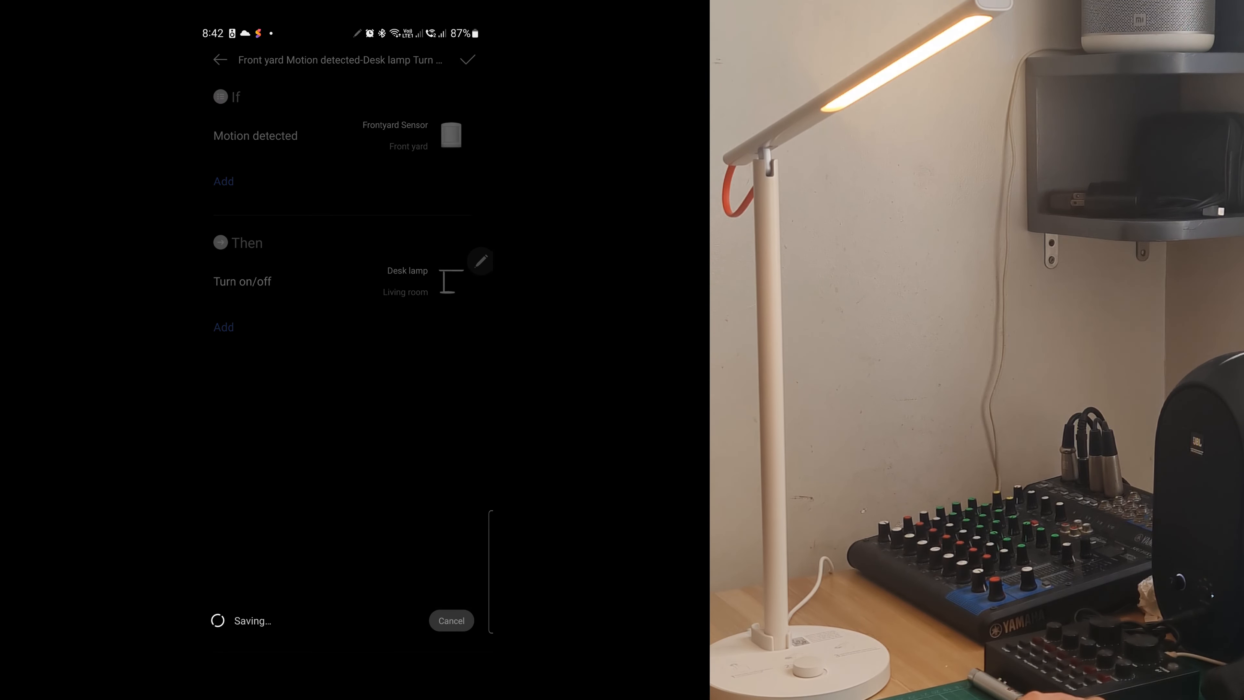
Start a new automation and add Frontyard Sensor motion detection as its trigger
left_click(467, 60)
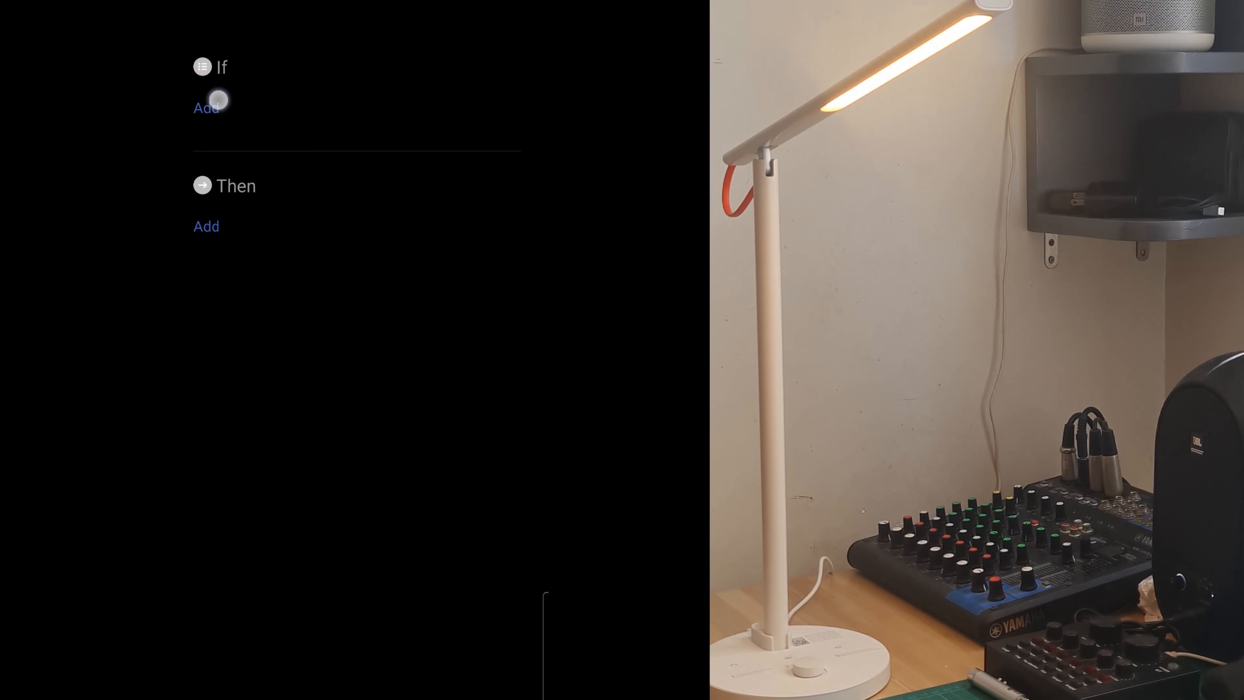
left_click(206, 107)
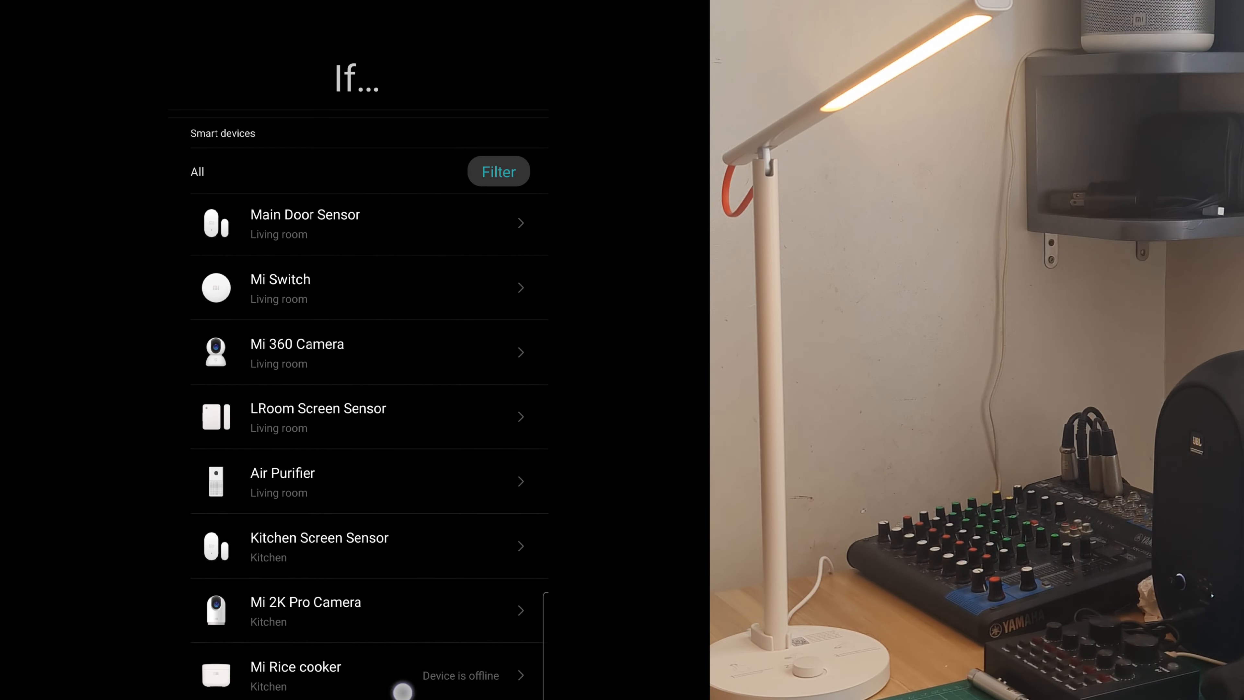
scroll("down", 3)
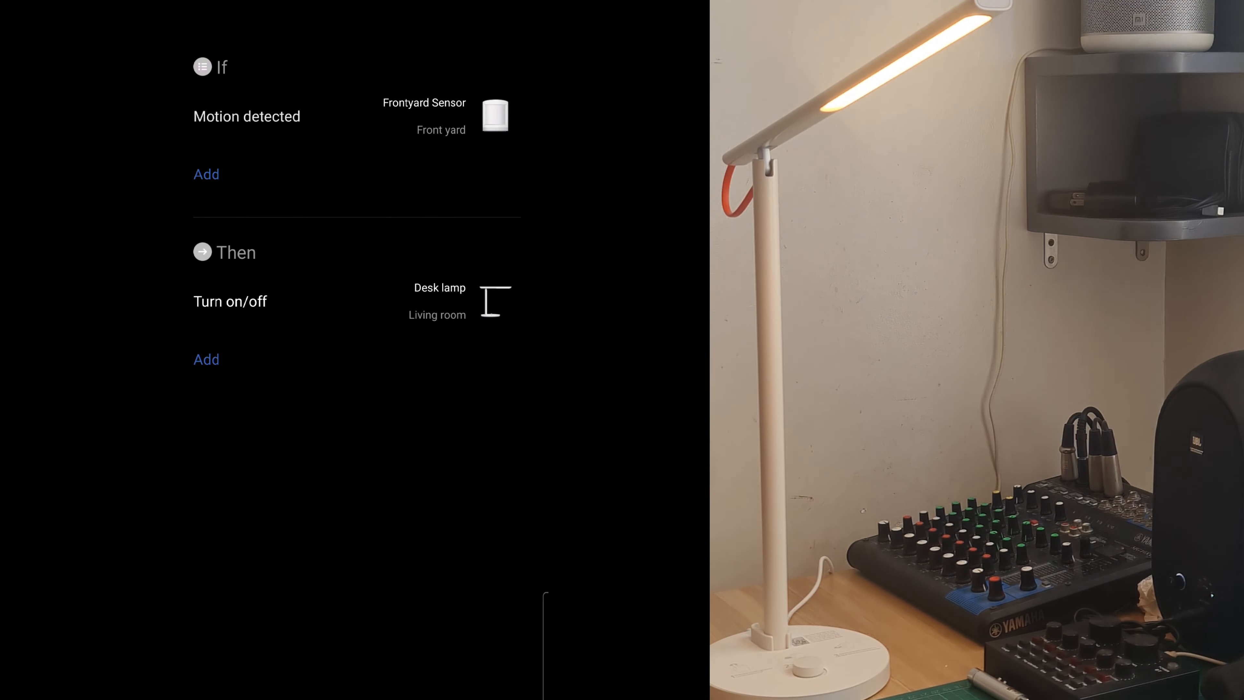
Browse the Then... action list, then begin a fresh blank automation's trigger condition
left_click(206, 360)
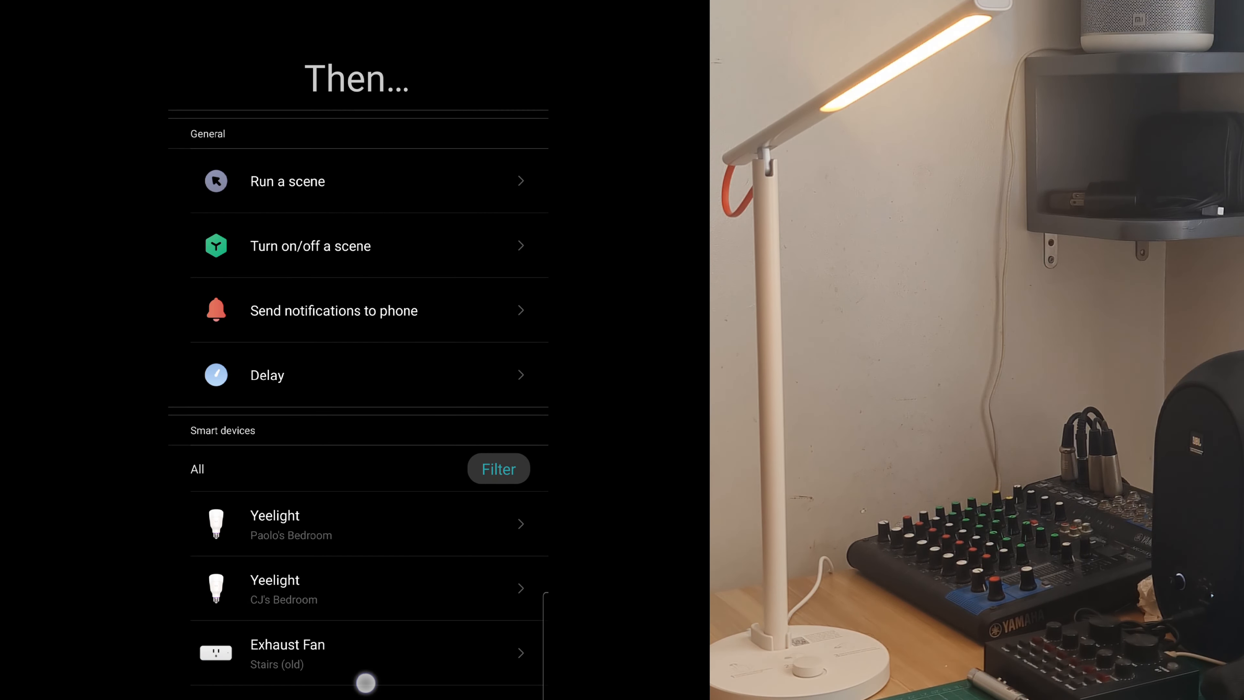
scroll("down", 3)
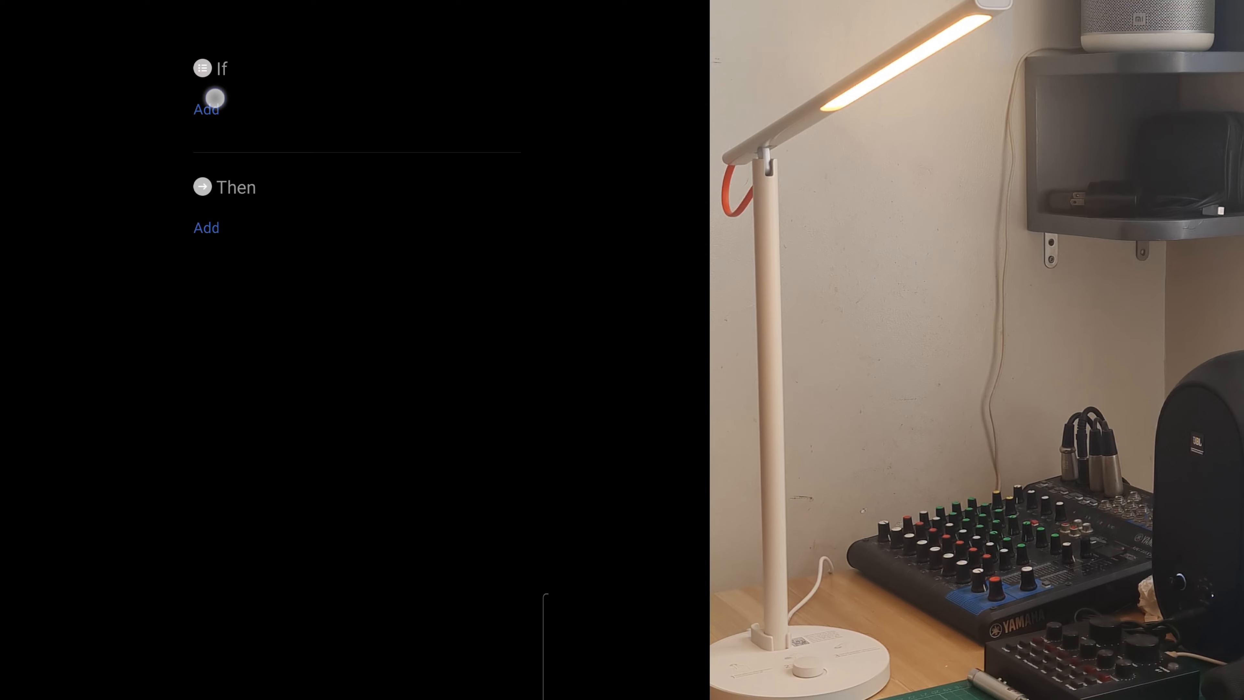
left_click(206, 108)
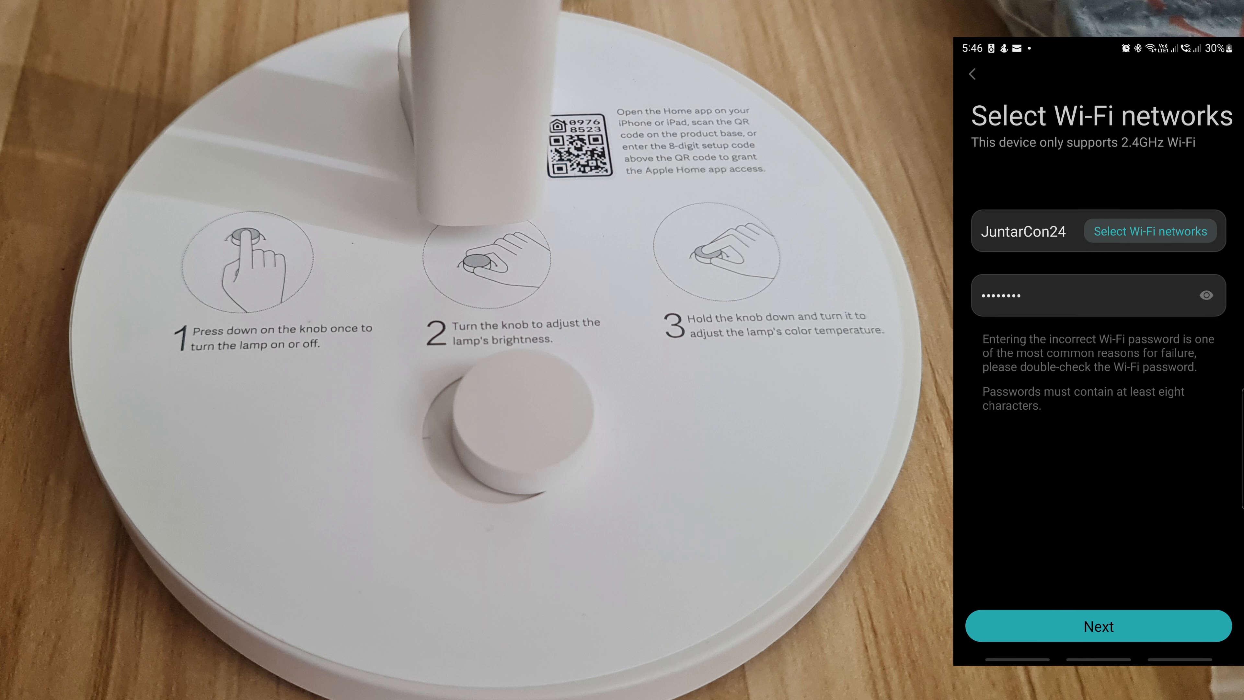
Continue pairing the desk lamp on the chosen 2.4GHz Wi-Fi network until it connects
left_click(1098, 626)
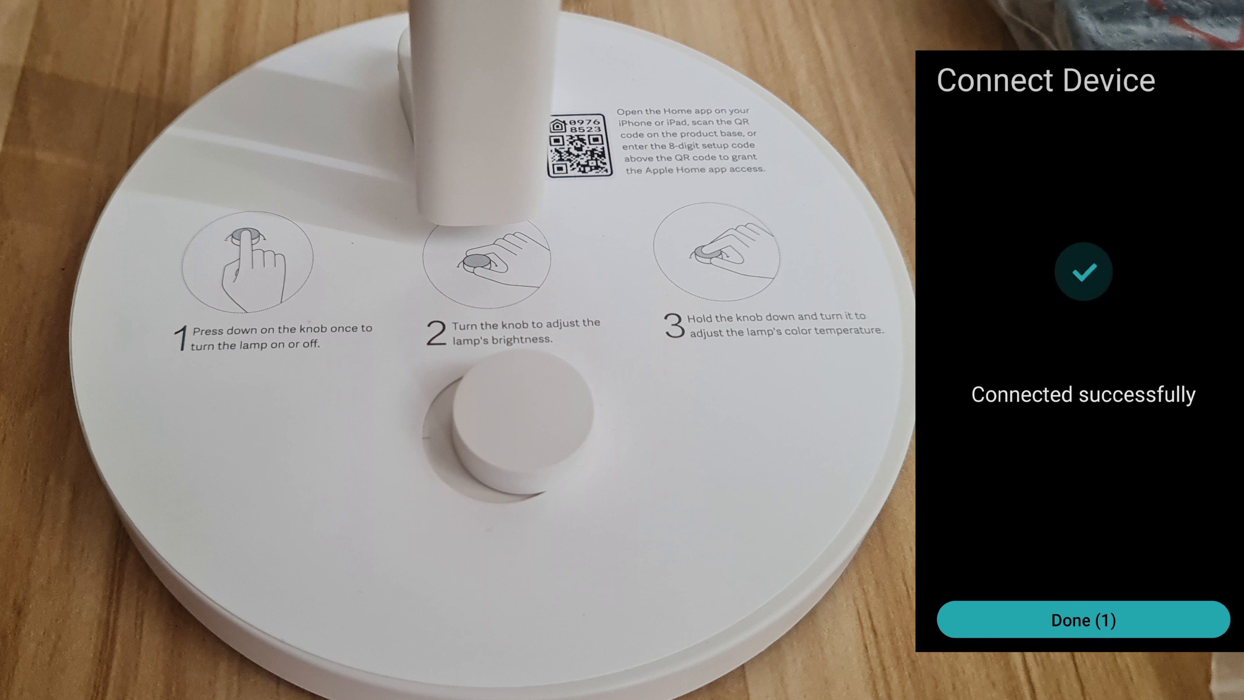
Finish pairing with Done and land on the new desk lamp's control page
left_click(1082, 619)
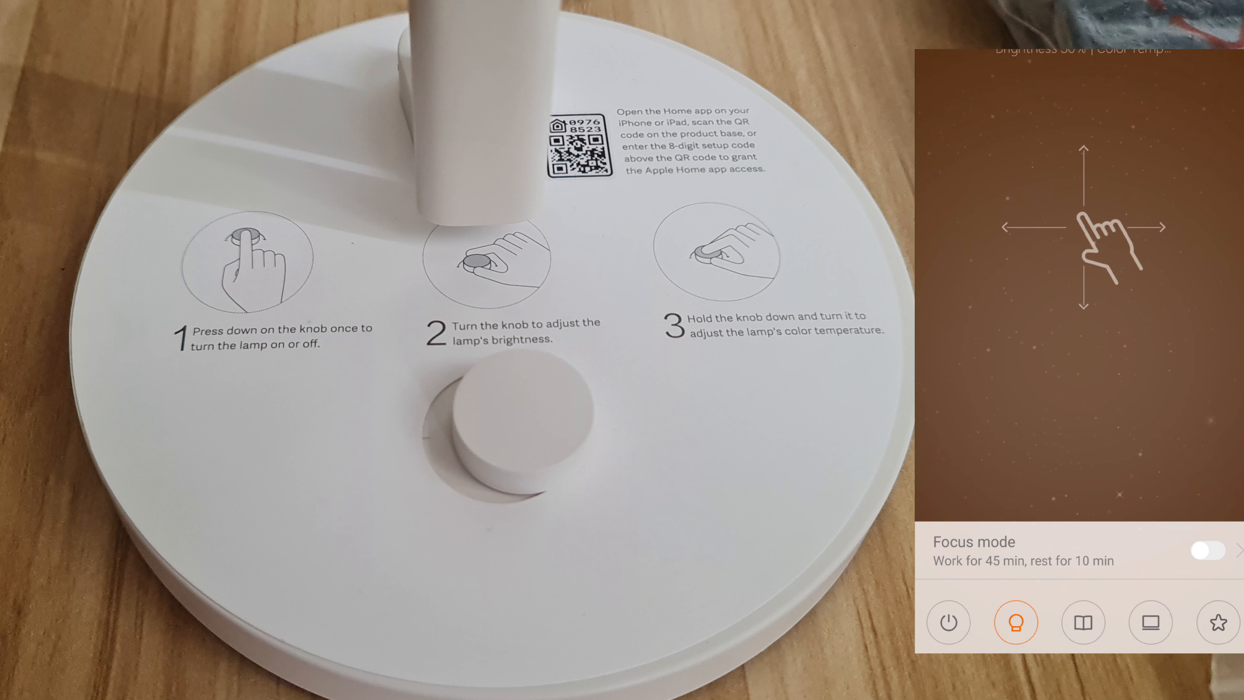
Switch from Mi Home to the Google Home app's Favorites page
left_click(1149, 622)
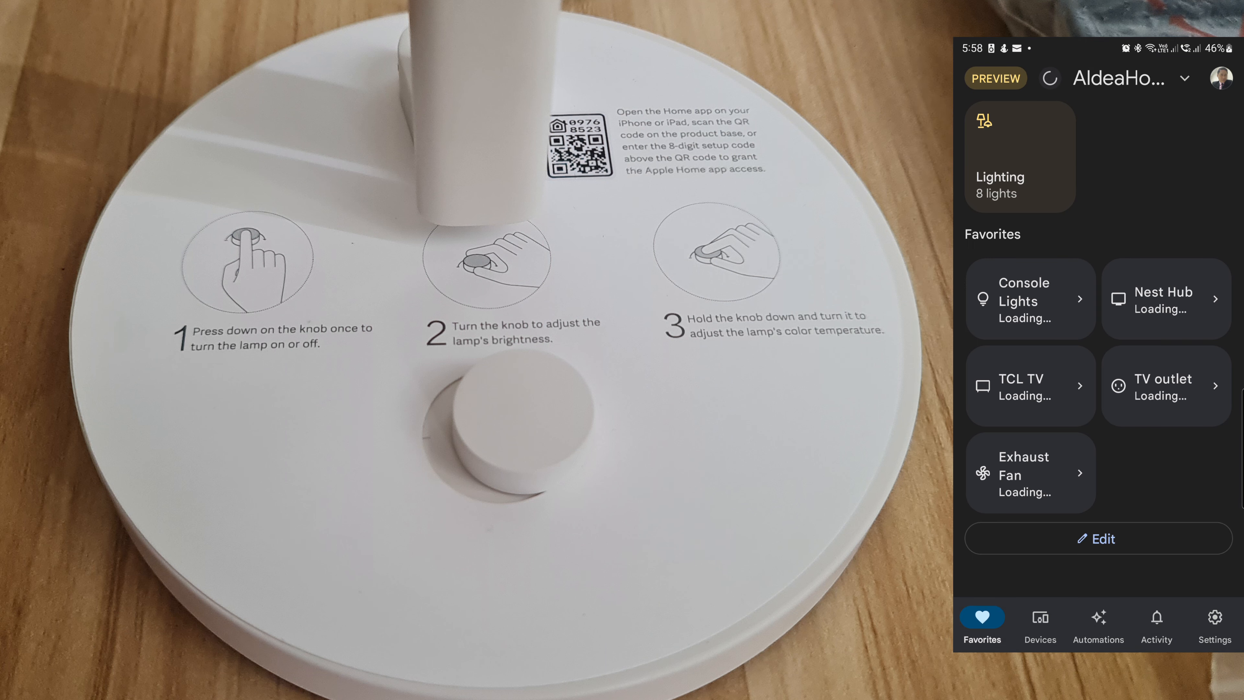
Locate the linked Desk lamp in the Devices list and begin its setup
left_click(1039, 618)
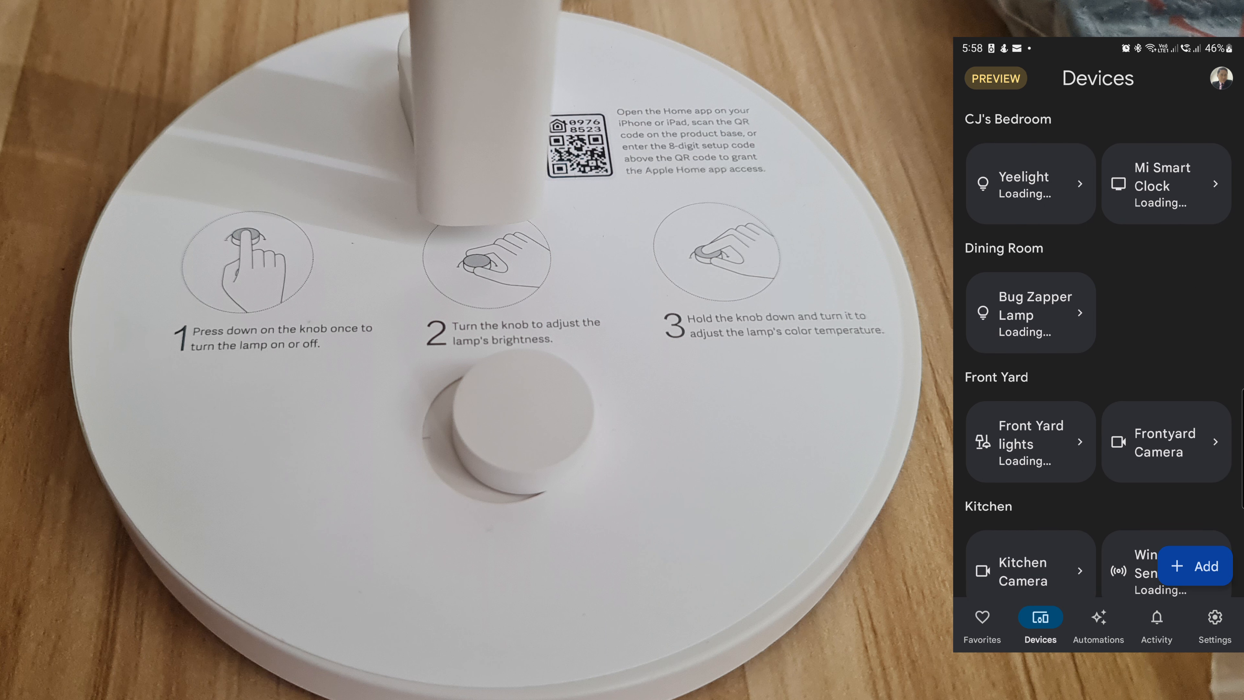
scroll("down", 3)
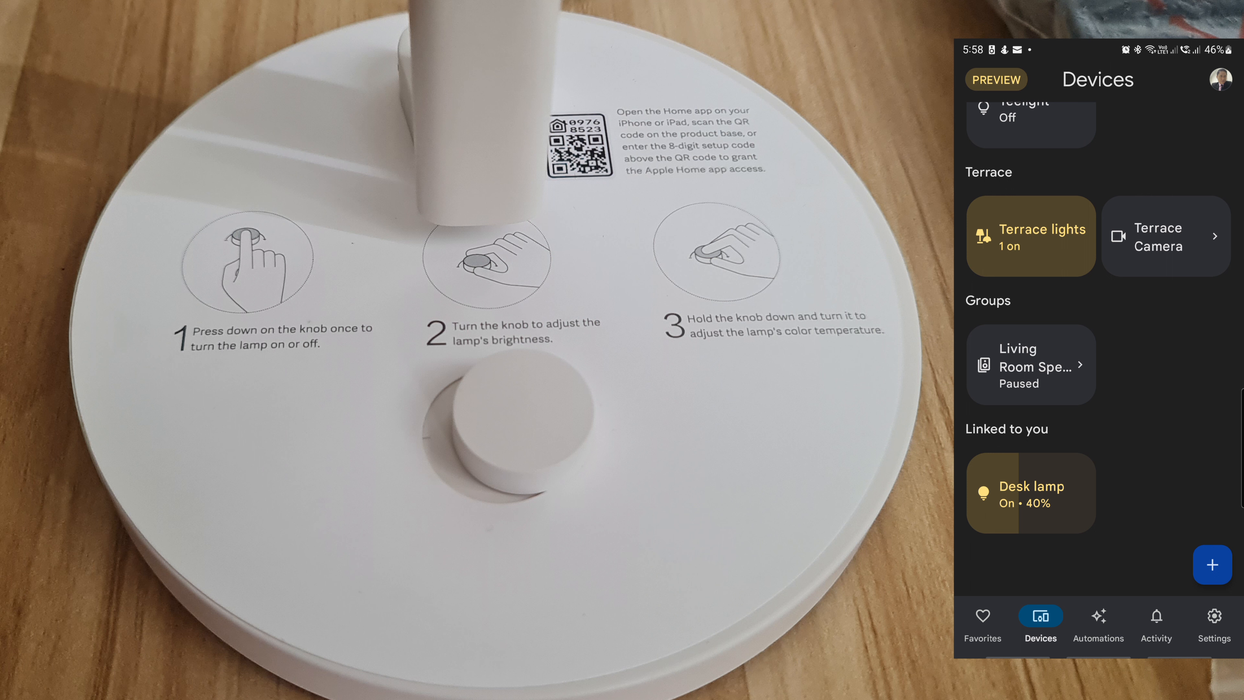
left_click(1031, 492)
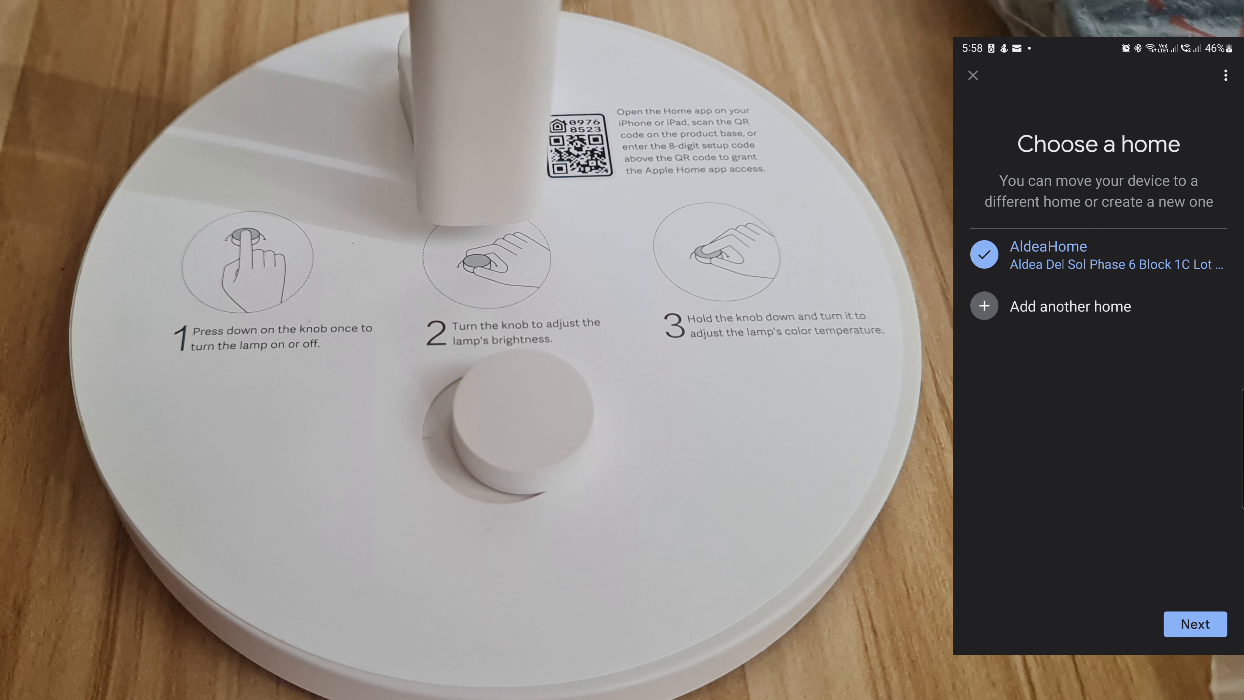
Move the Desk lamp into AldeaHome and assign it to the Living Room
left_click(1194, 623)
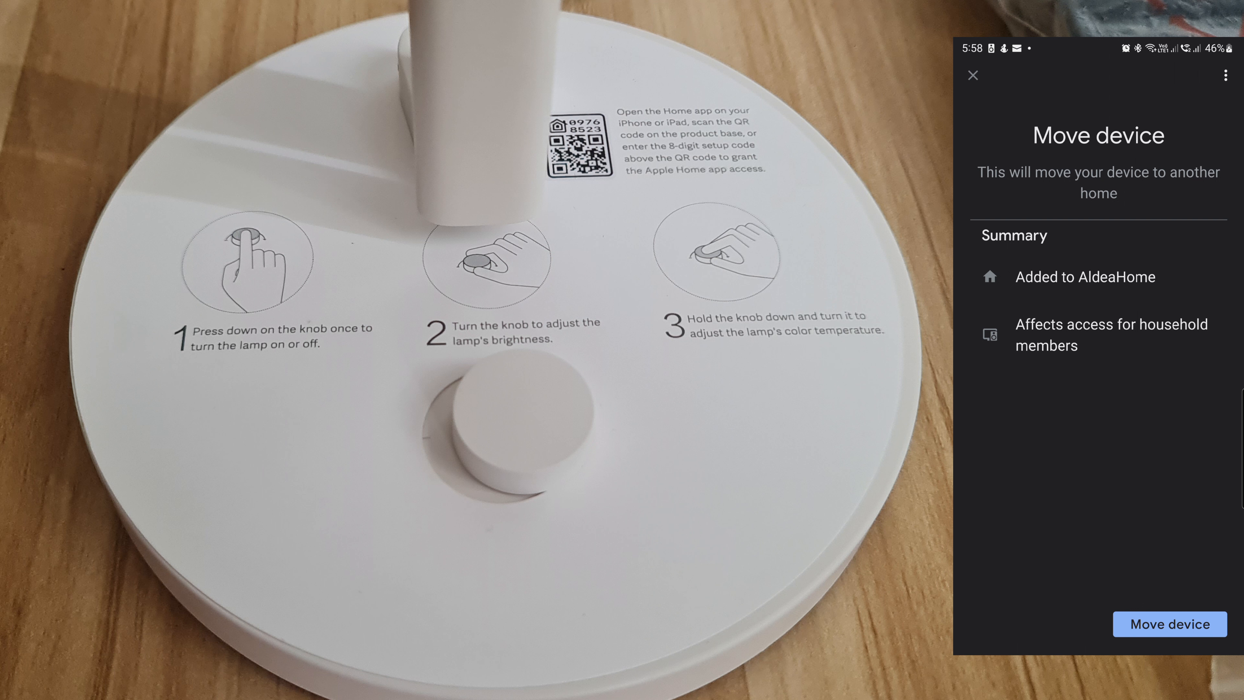
left_click(1167, 623)
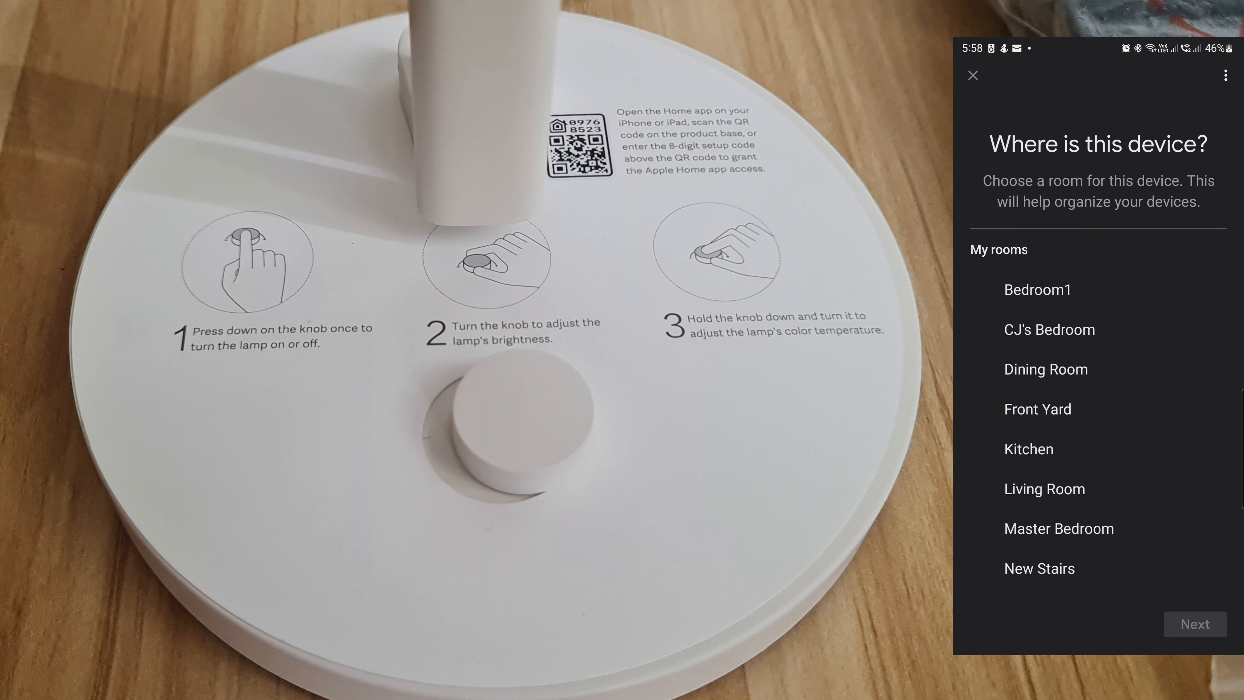
left_click(1044, 489)
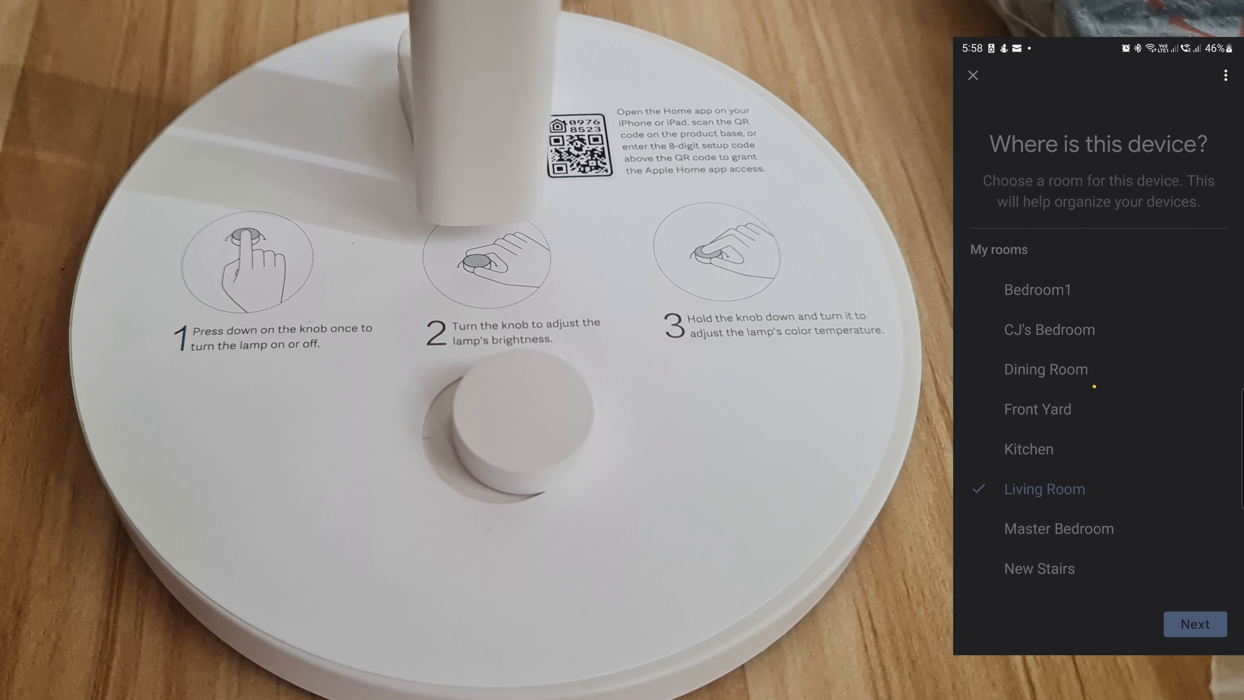